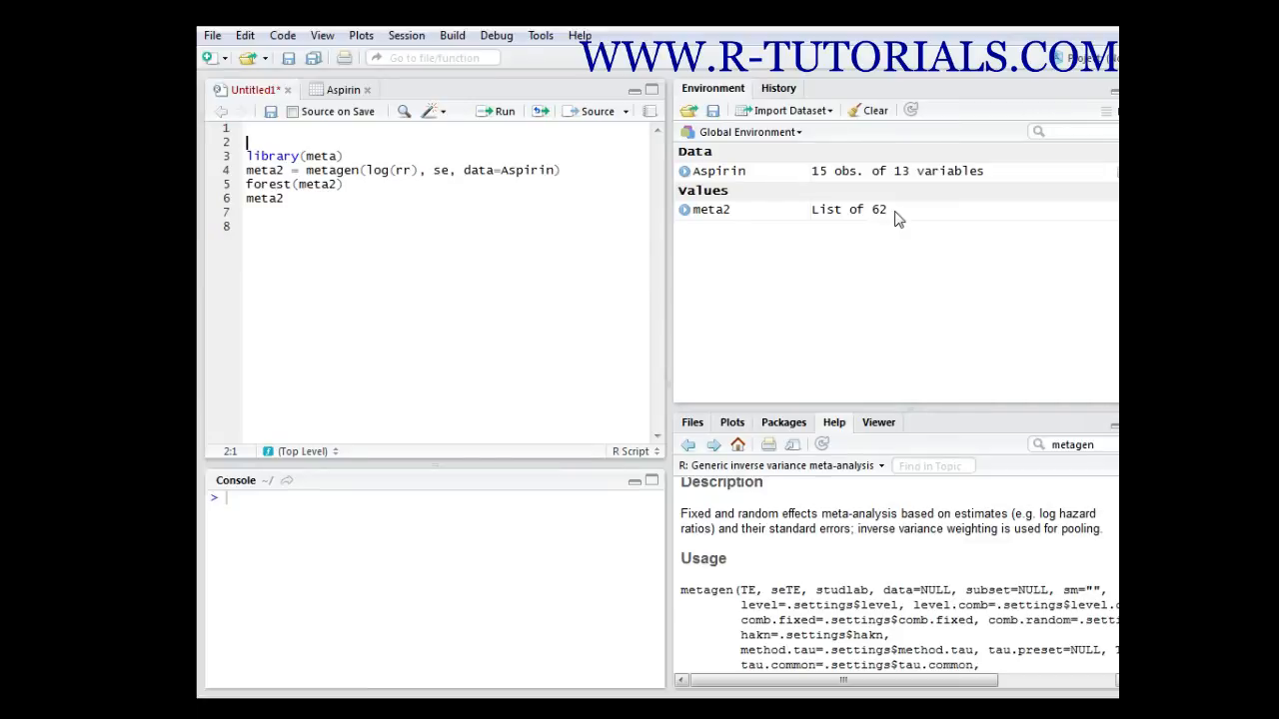
{"action": "mouse_move", "coordinate": [757, 268]}
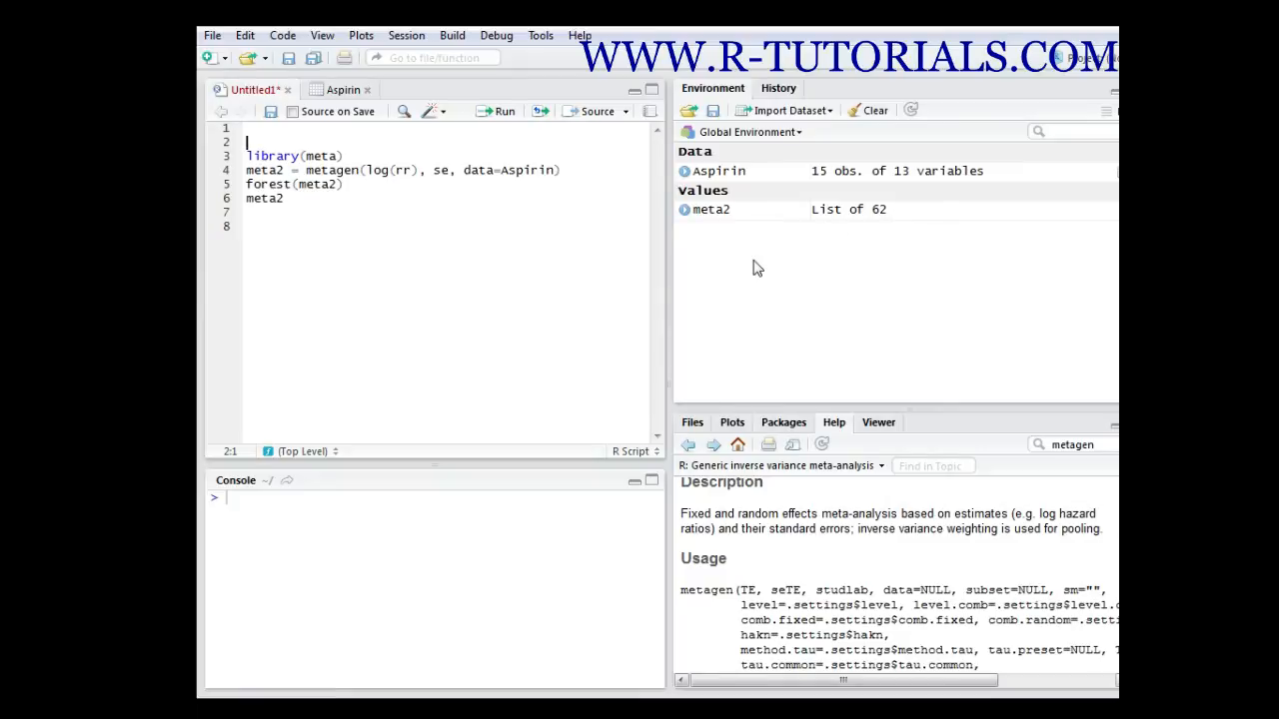
{"action": "mouse_move", "coordinate": [315, 156]}
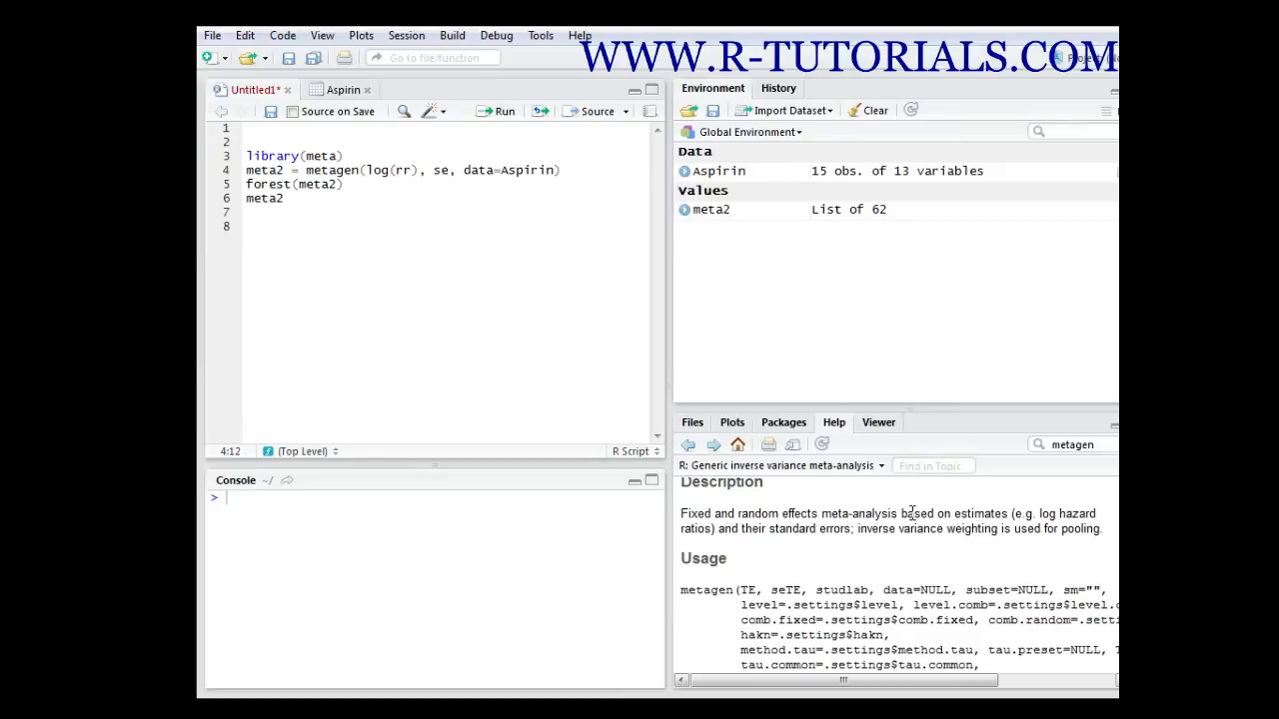
{"action": "mouse_move", "coordinate": [913, 513]}
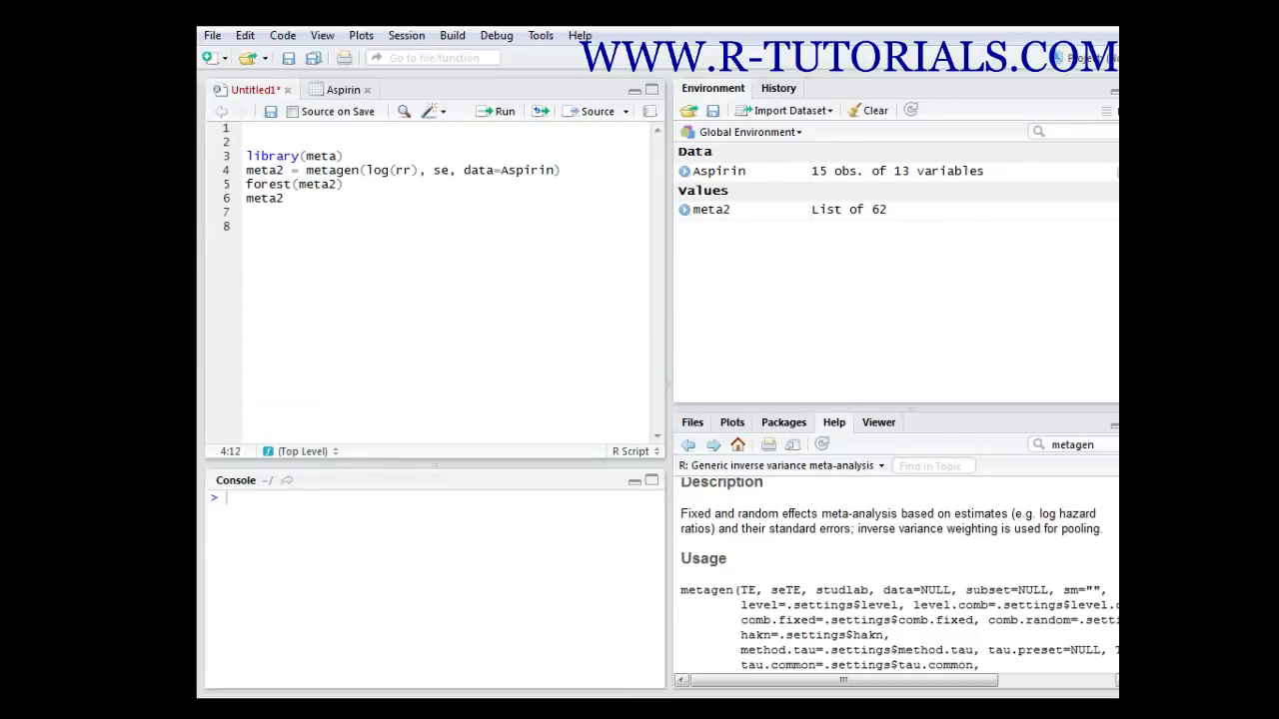
View the Aspirin dataset's 15 trials (year, rr, lower, upper, type), then return to the script
{"action": "scroll", "scroll_direction": "down", "scroll_amount": 3}
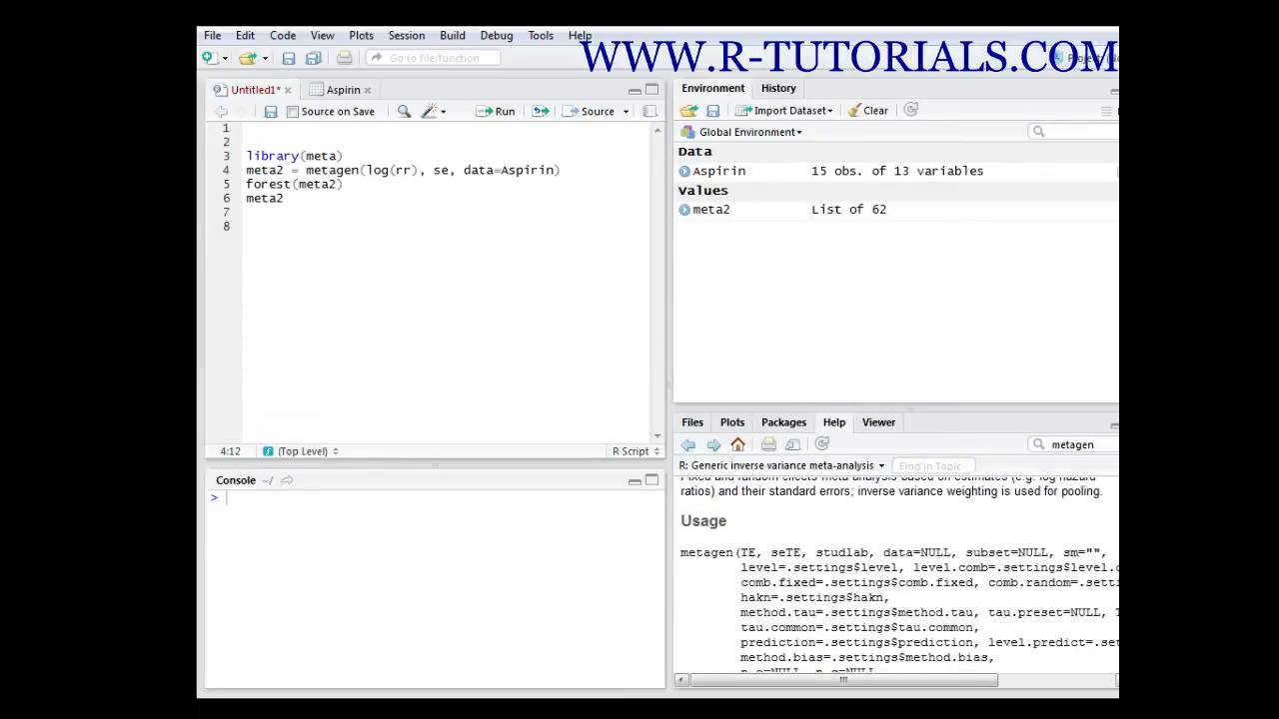
{"action": "scroll", "scroll_direction": "down", "scroll_amount": 3}
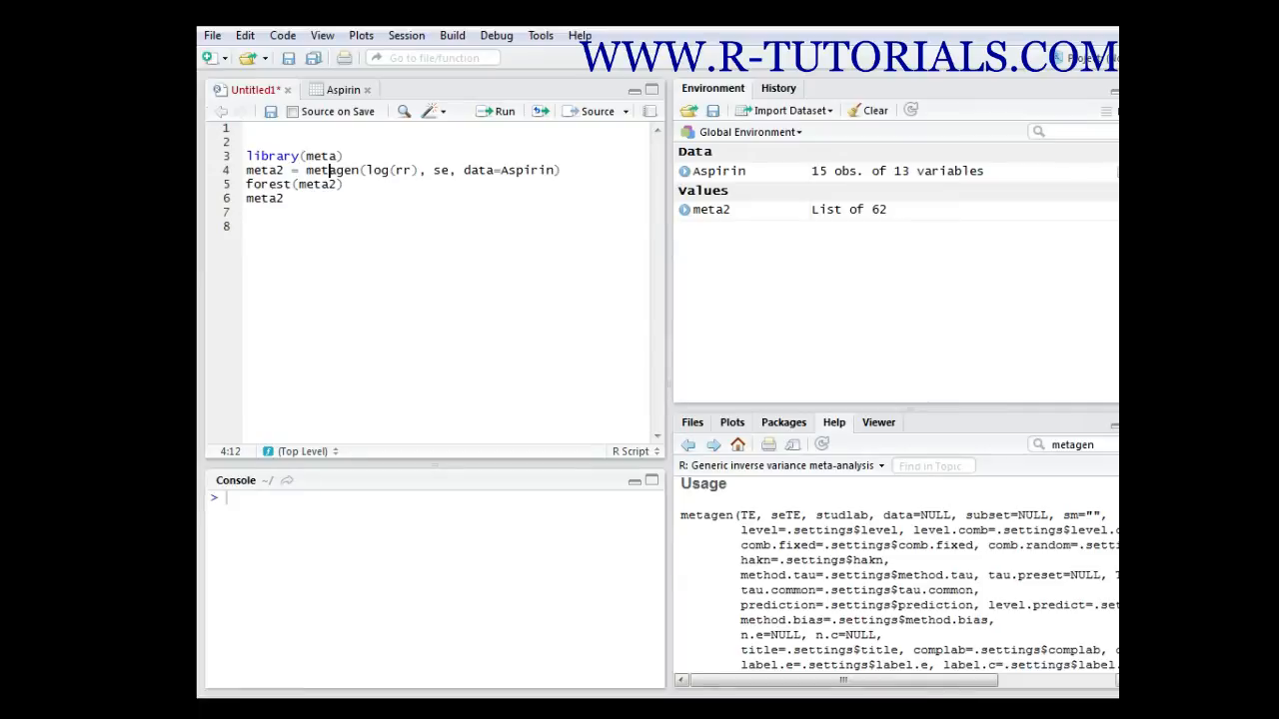
{"action": "mouse_move", "coordinate": [510, 183]}
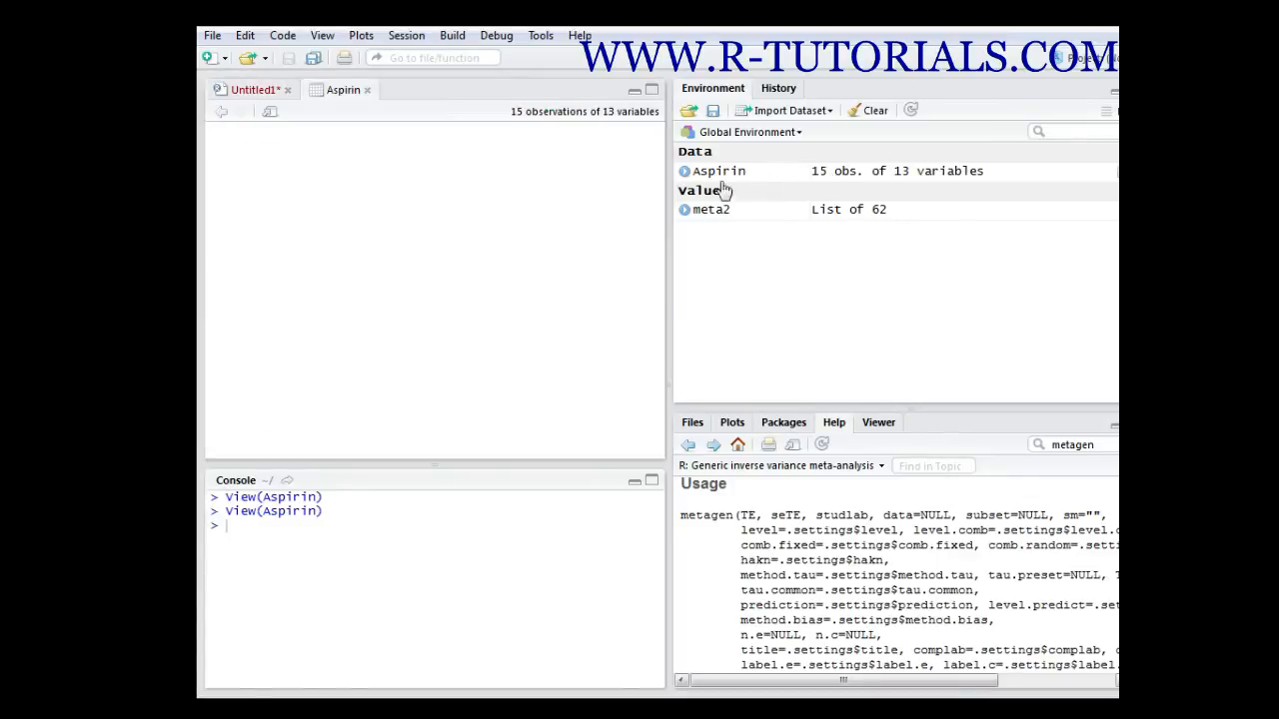
{"action": "left_click", "coordinate": [717, 170]}
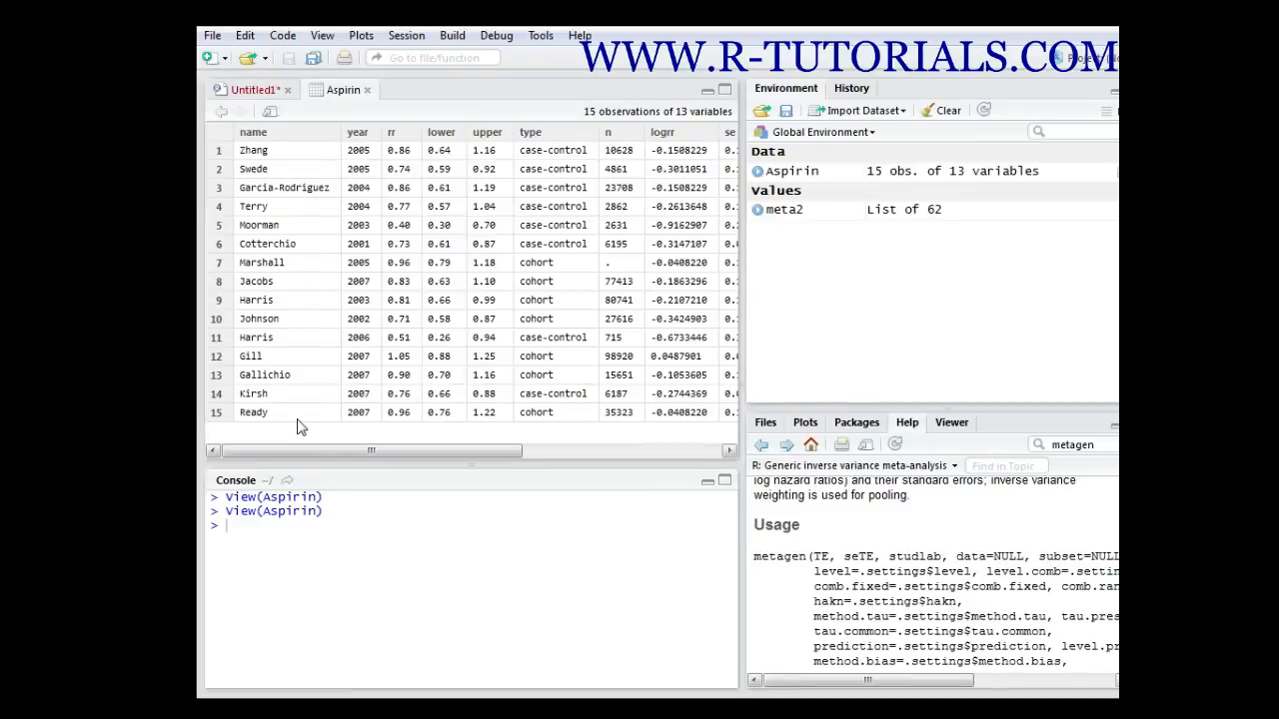
{"action": "mouse_move", "coordinate": [491, 243]}
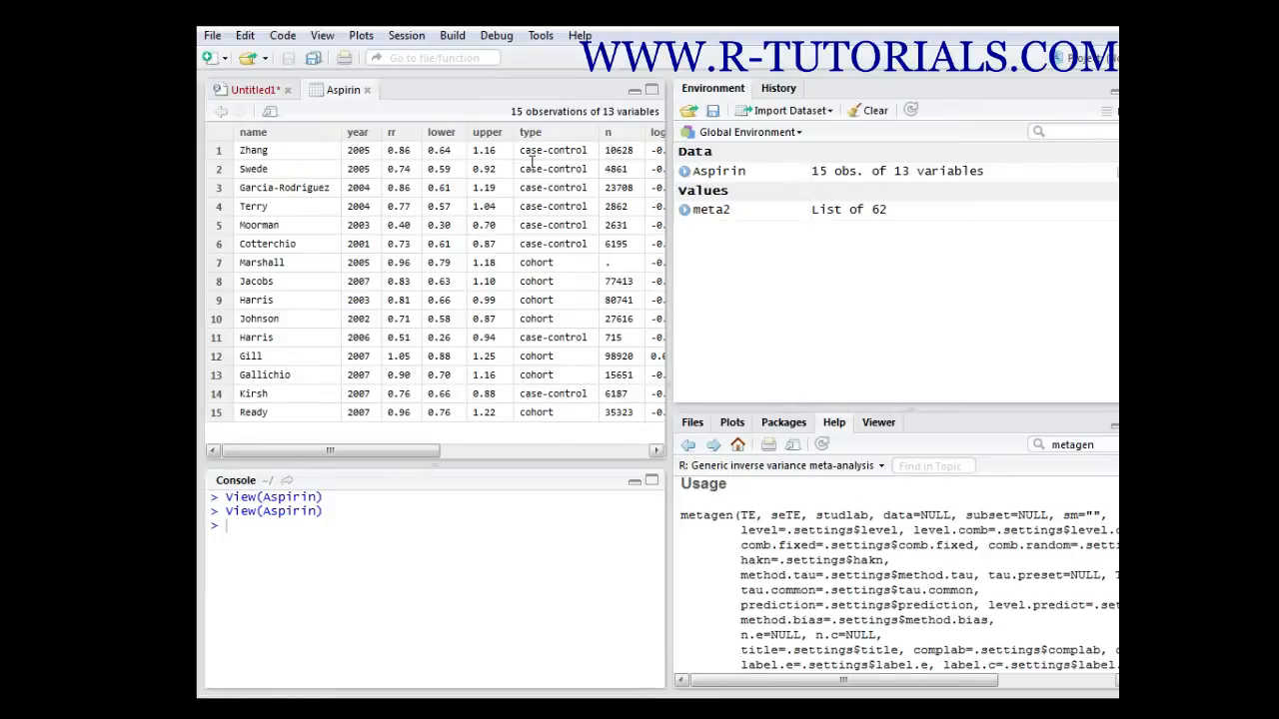
{"action": "mouse_move", "coordinate": [537, 261]}
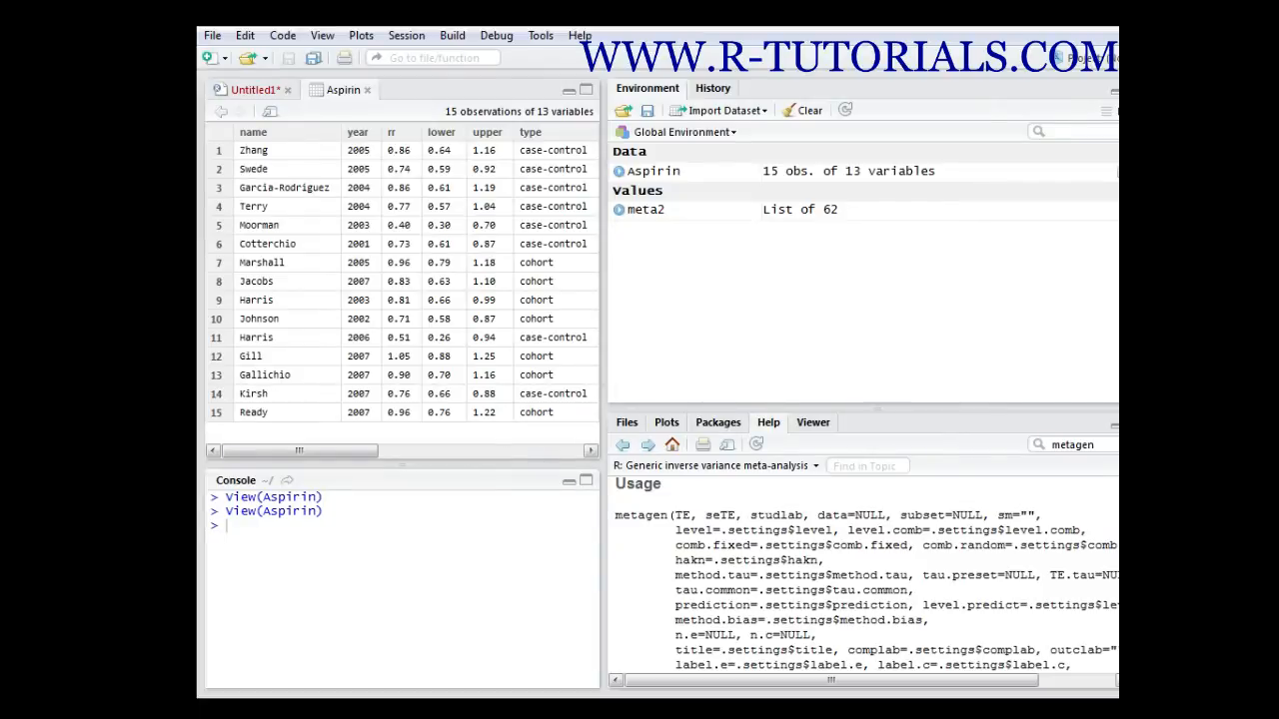
{"action": "mouse_move", "coordinate": [874, 566]}
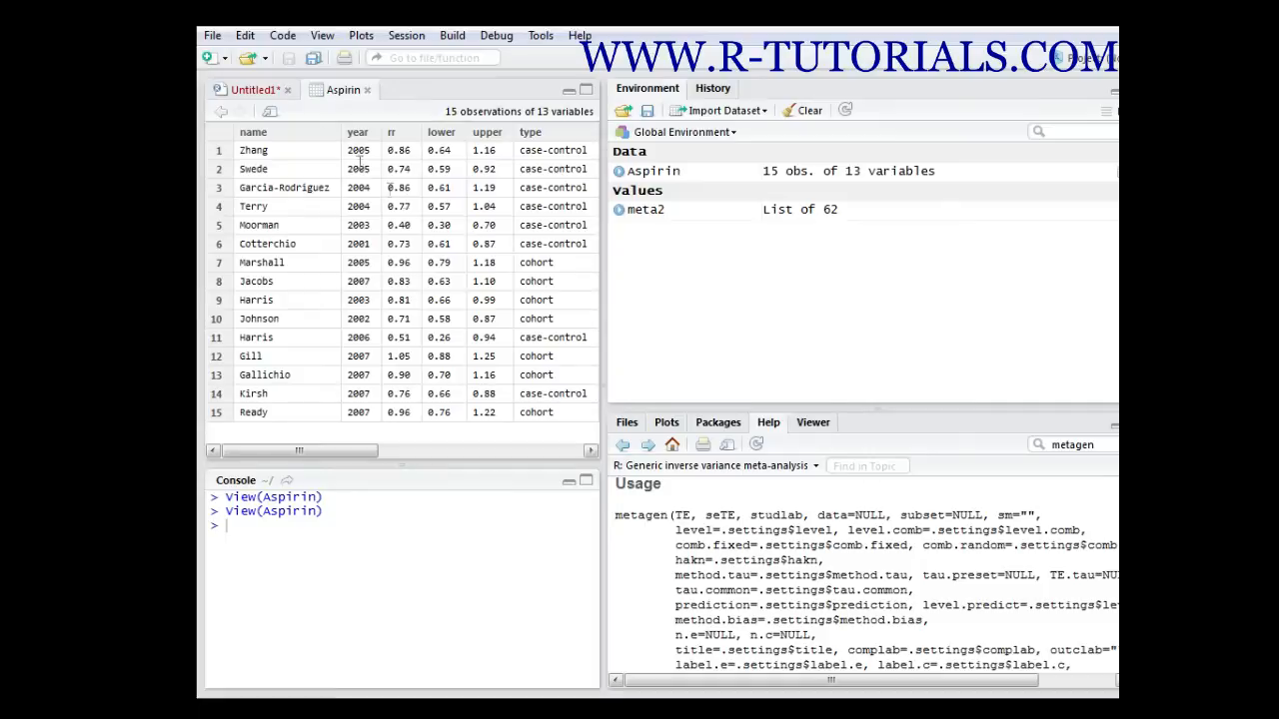
{"action": "left_click", "coordinate": [254, 89]}
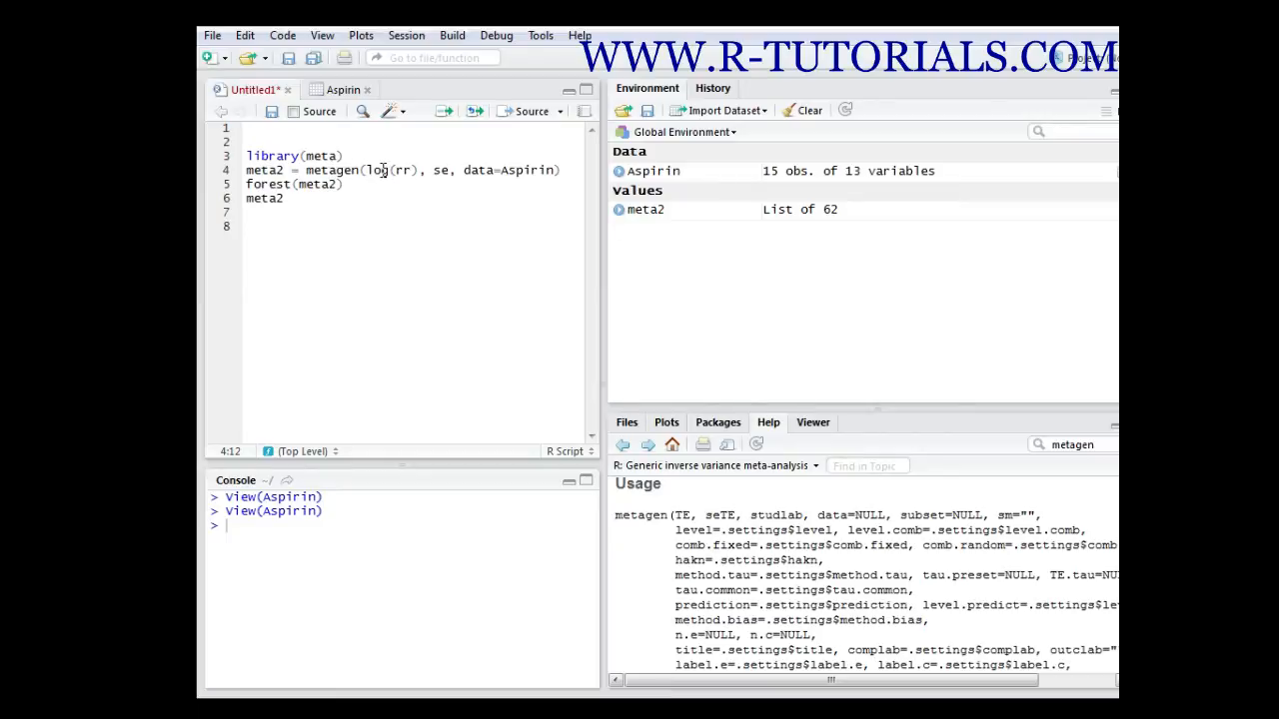
{"action": "mouse_move", "coordinate": [387, 170]}
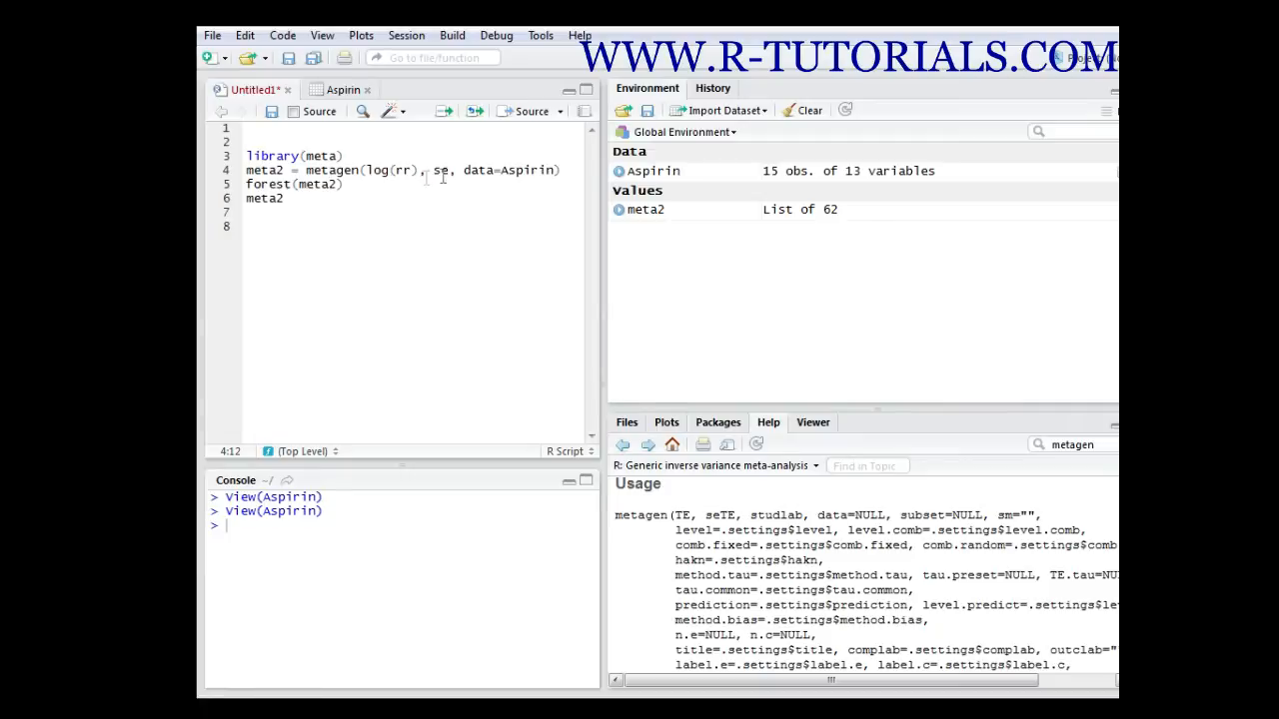
{"action": "mouse_move", "coordinate": [500, 170]}
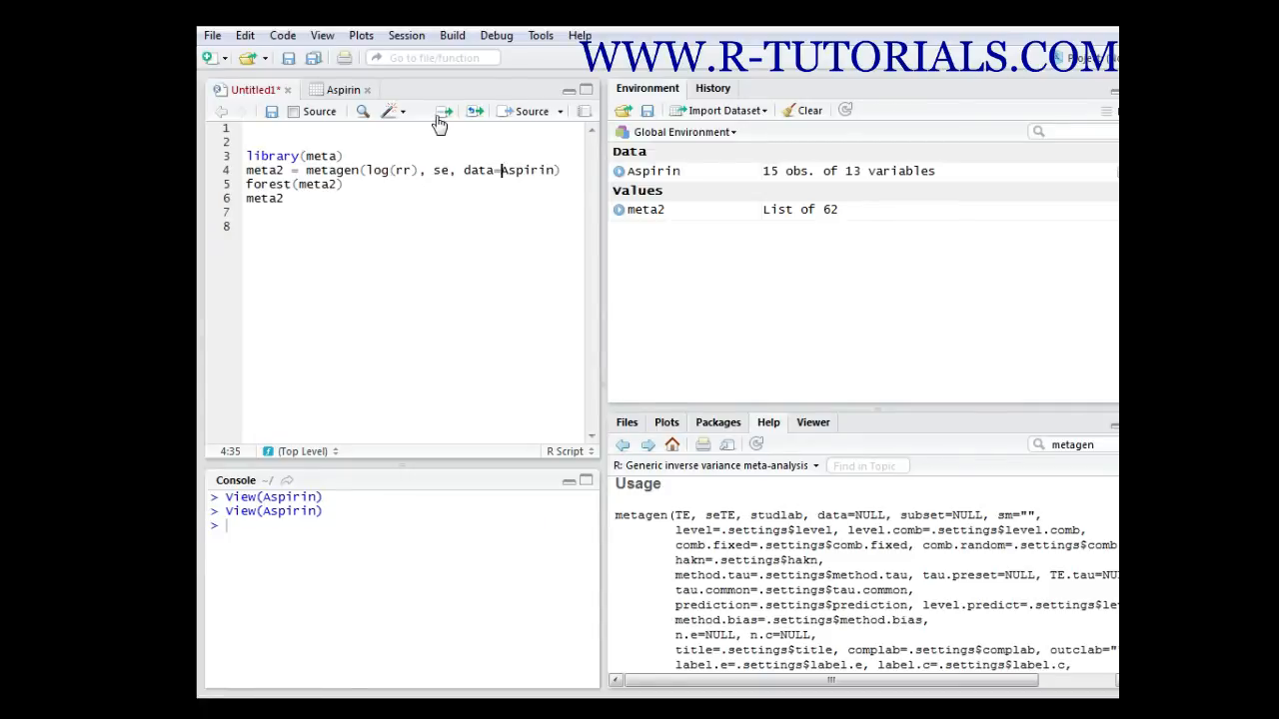
Run metagen on log(rr) and se, and review meta2's estimates, intervals and weights
{"action": "left_click", "coordinate": [442, 111]}
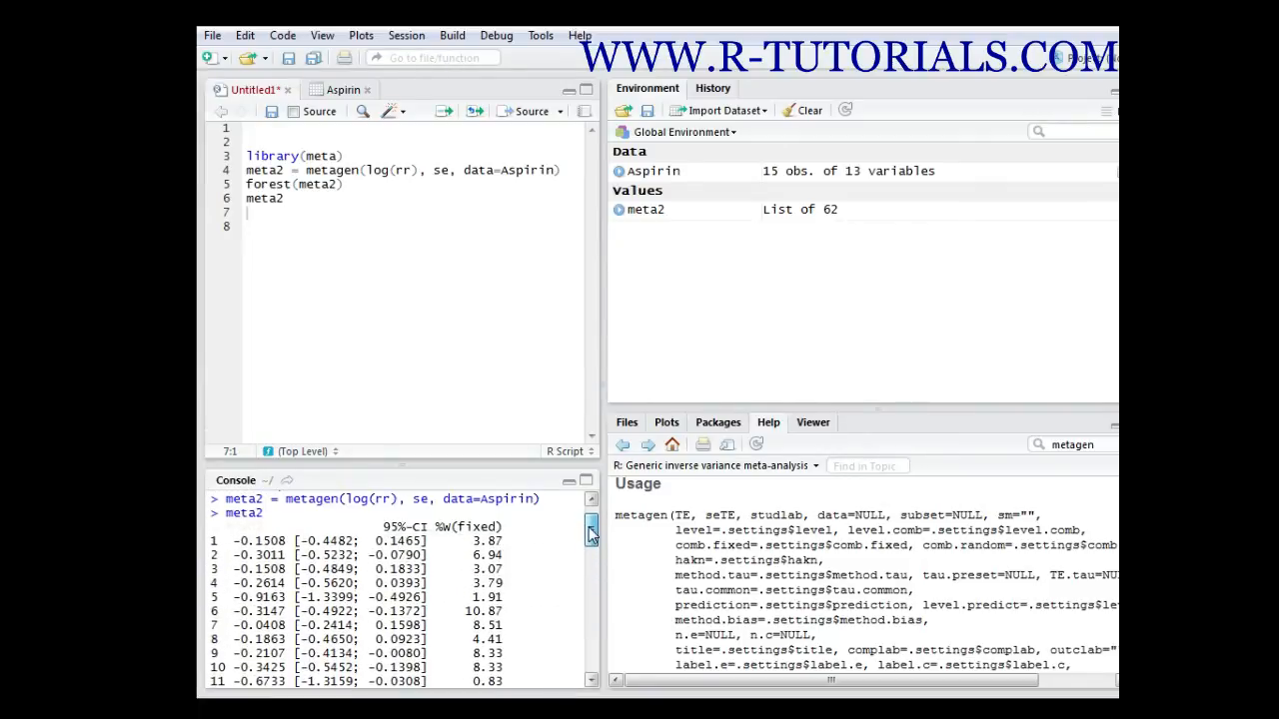
{"action": "scroll", "scroll_direction": "down", "scroll_amount": 3}
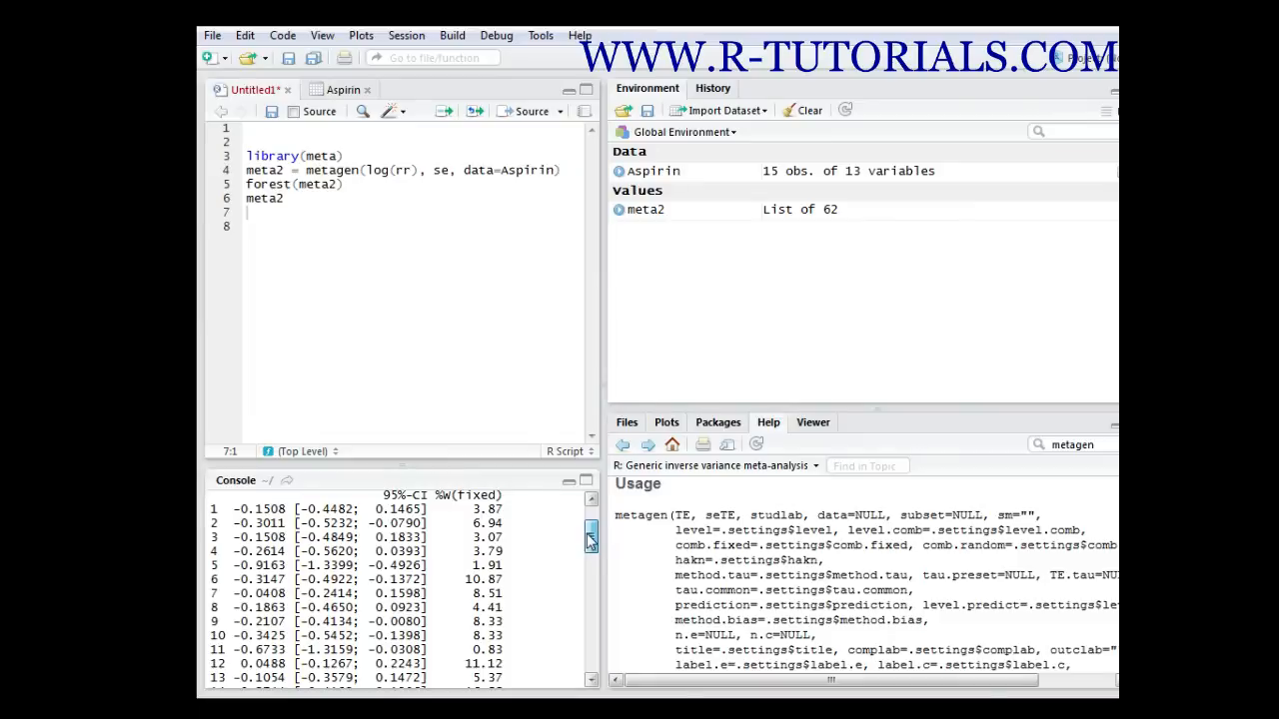
{"action": "scroll", "scroll_direction": "down", "scroll_amount": 3}
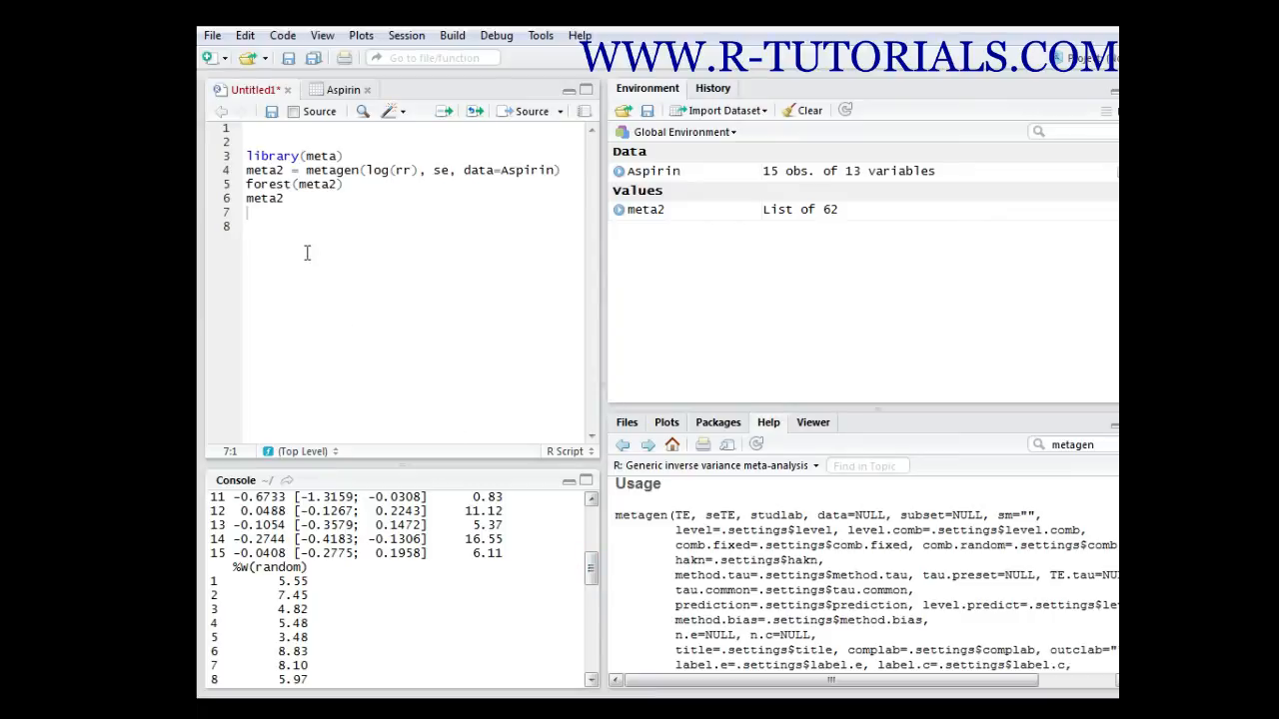
{"action": "left_click", "coordinate": [316, 183]}
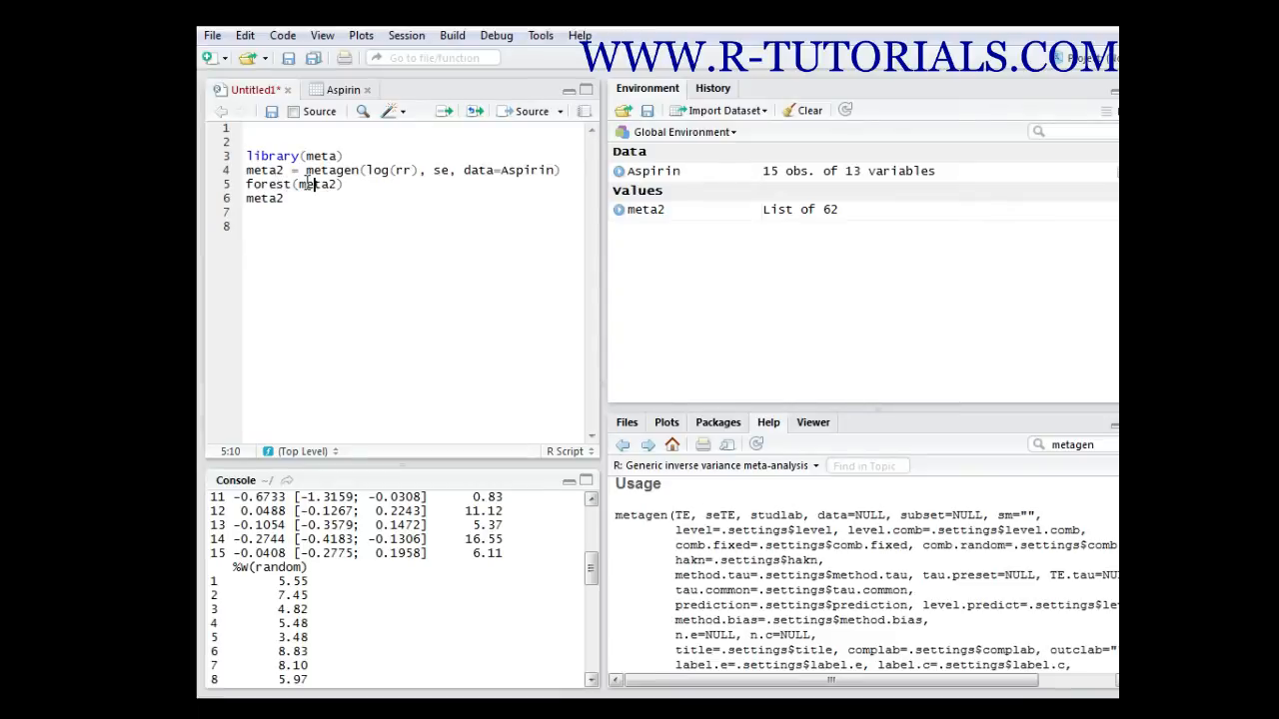
{"action": "mouse_move", "coordinate": [441, 111]}
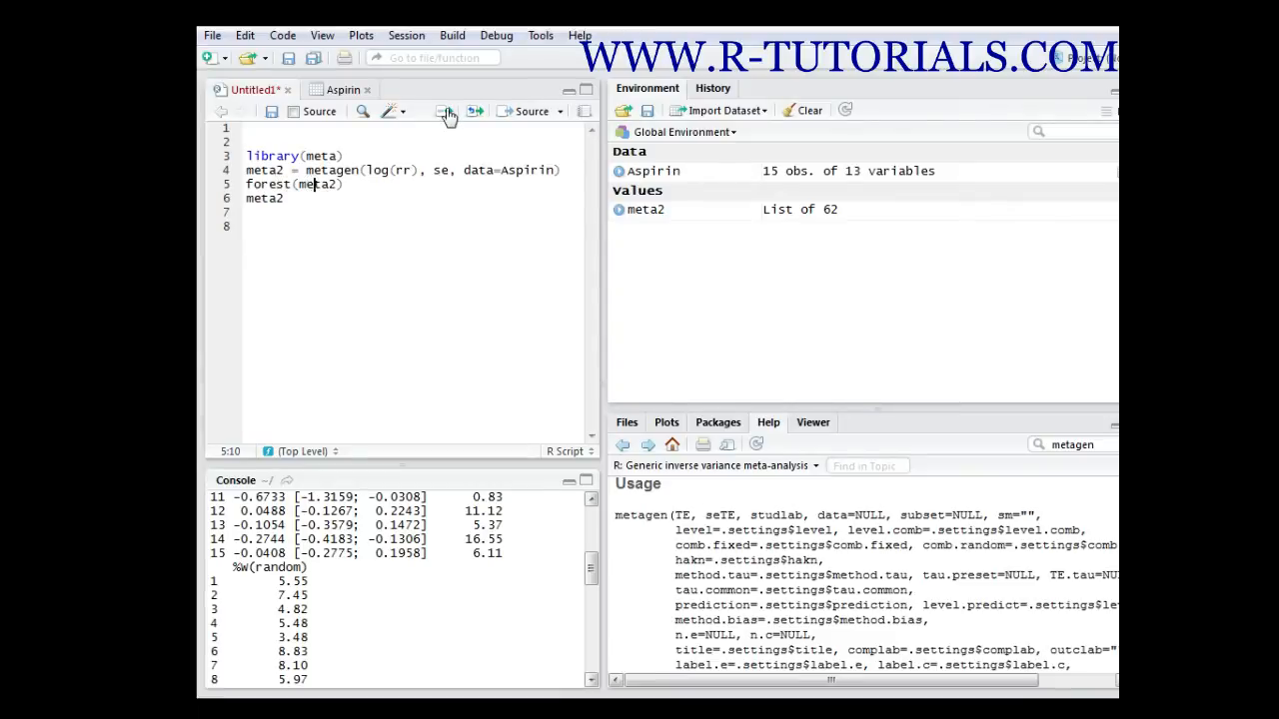
{"action": "left_click", "coordinate": [444, 110]}
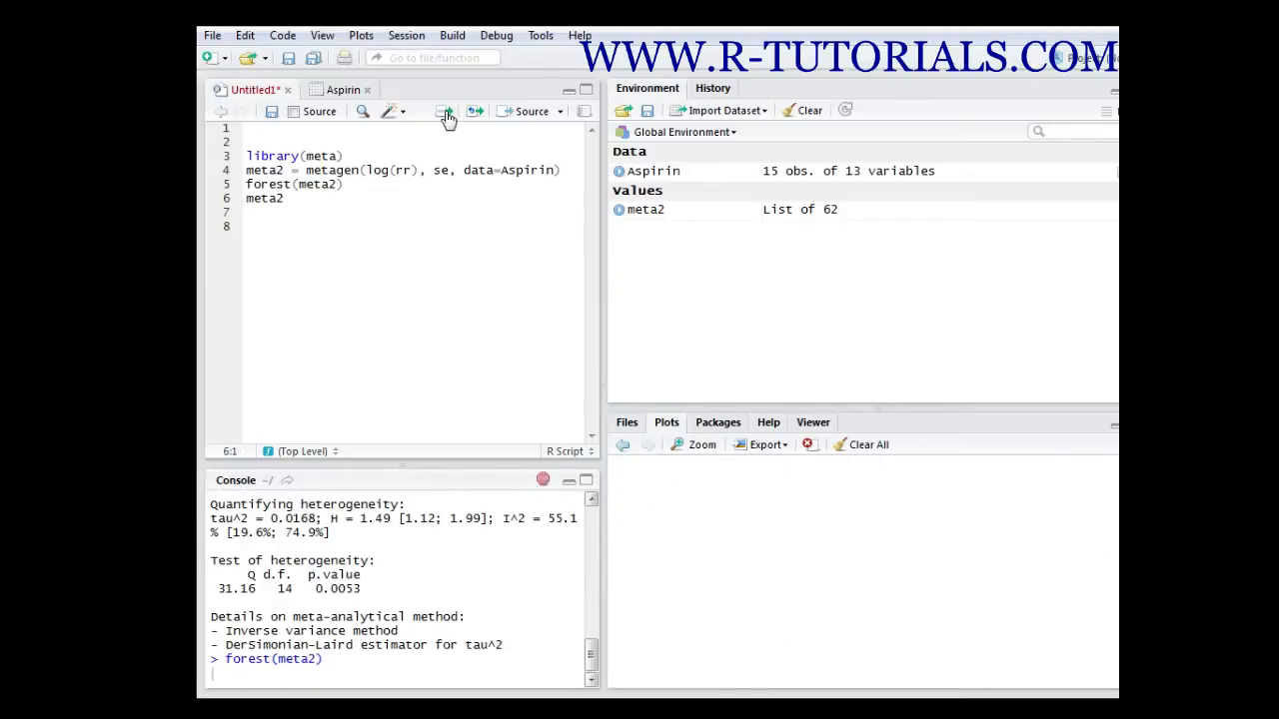
{"action": "left_click", "coordinate": [444, 111]}
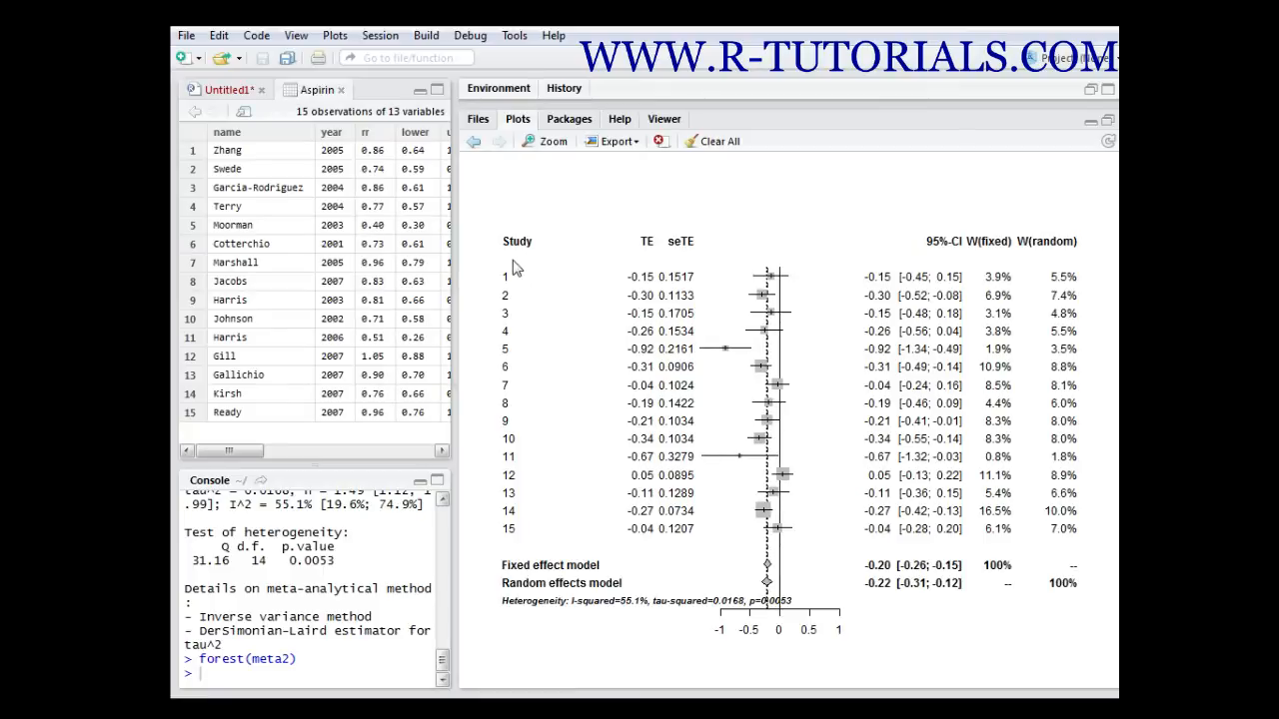
{"action": "mouse_move", "coordinate": [520, 550]}
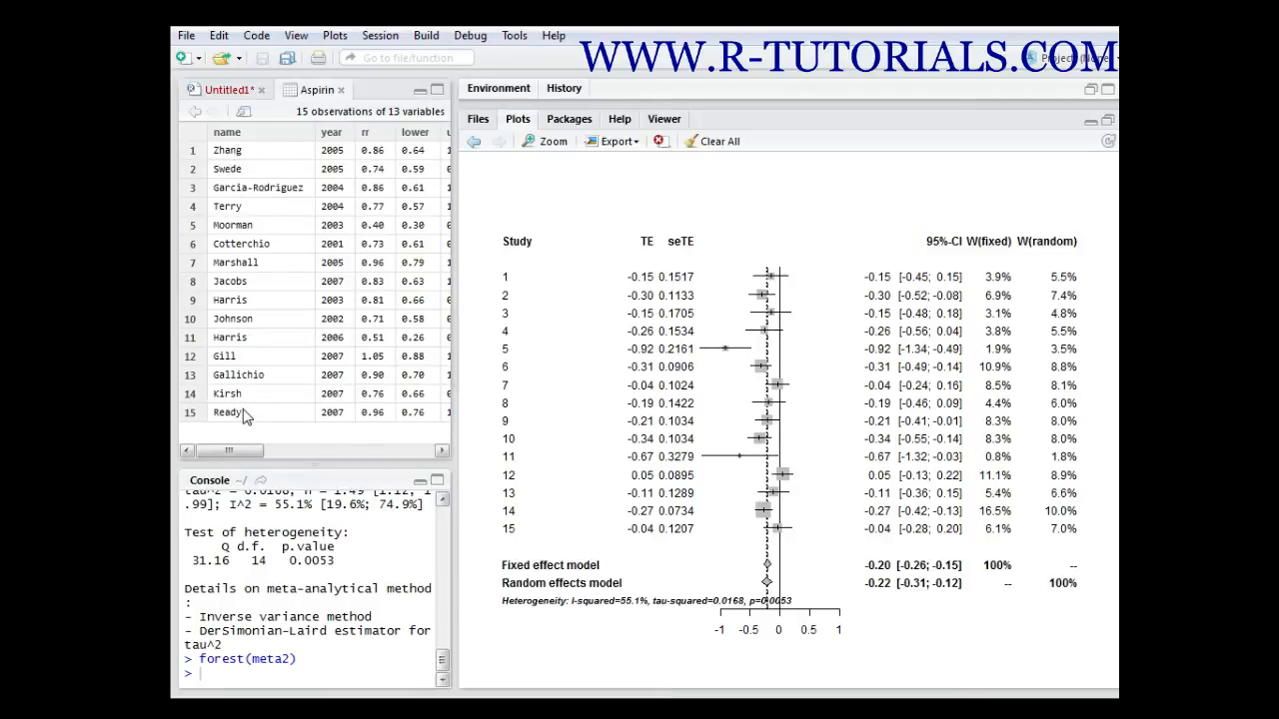
{"action": "mouse_move", "coordinate": [331, 132]}
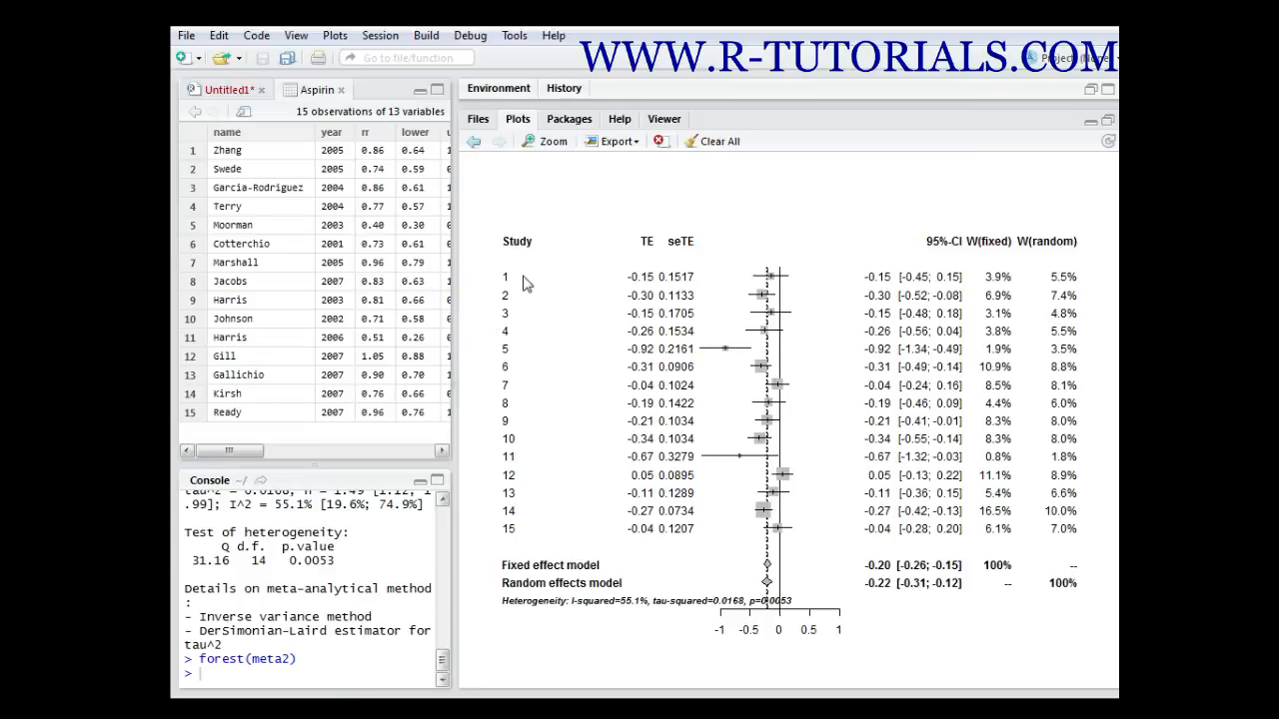
{"action": "mouse_move", "coordinate": [625, 261]}
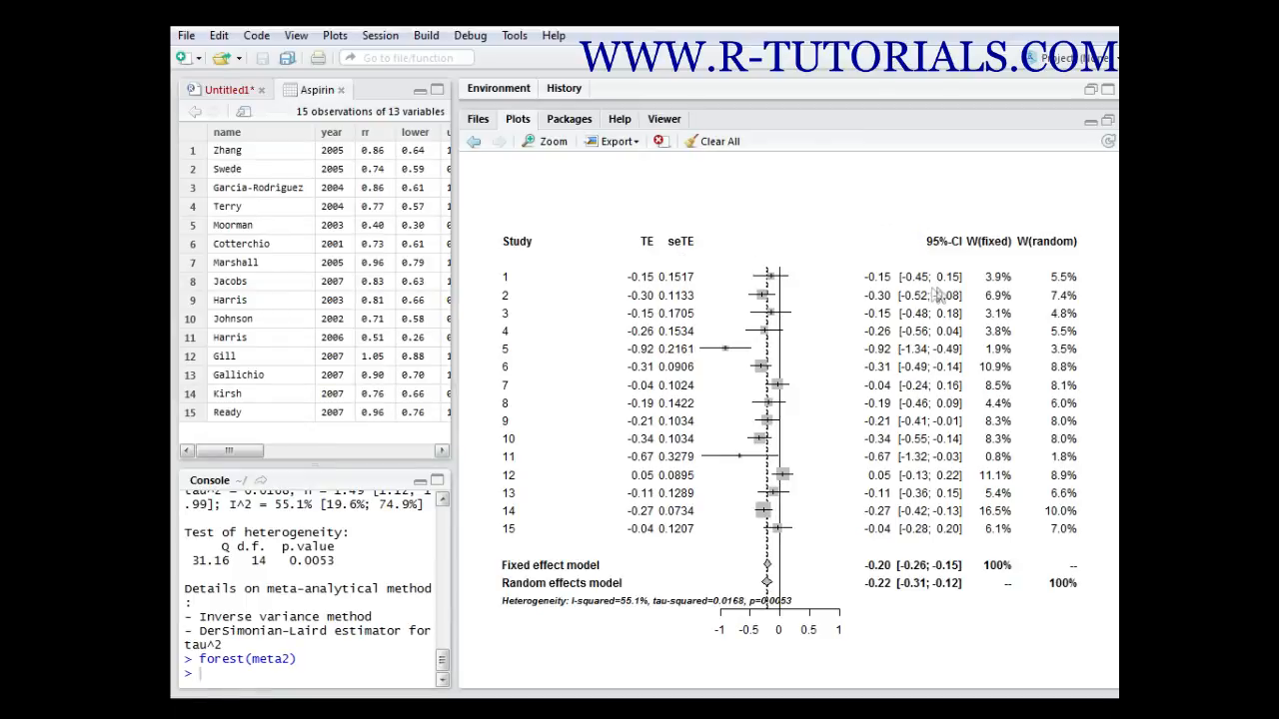
{"action": "mouse_move", "coordinate": [942, 276]}
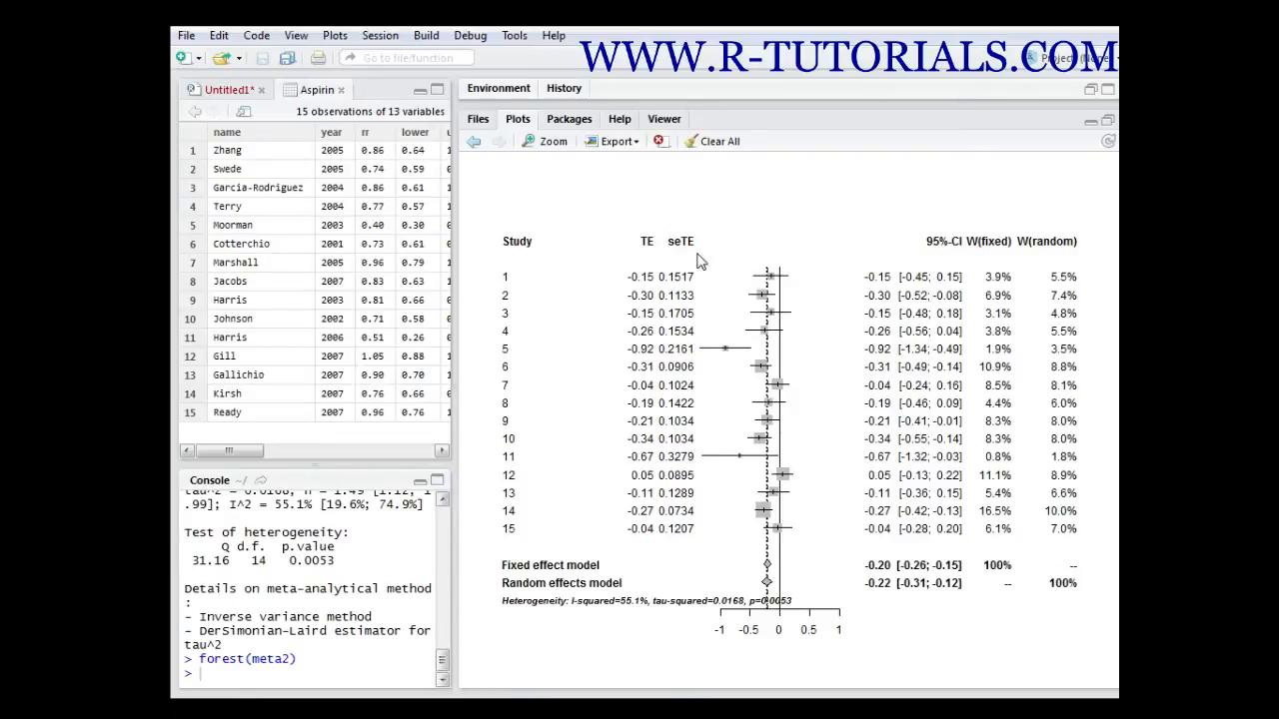
{"action": "mouse_move", "coordinate": [757, 286]}
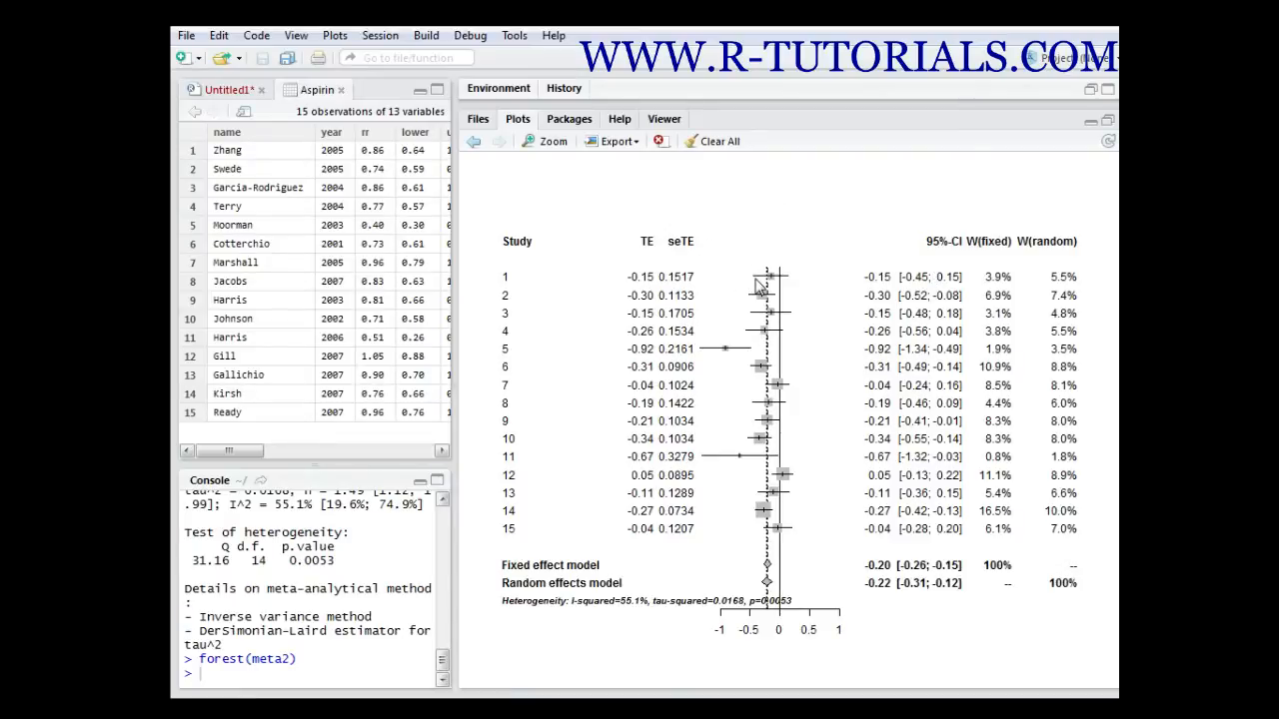
{"action": "mouse_move", "coordinate": [787, 281]}
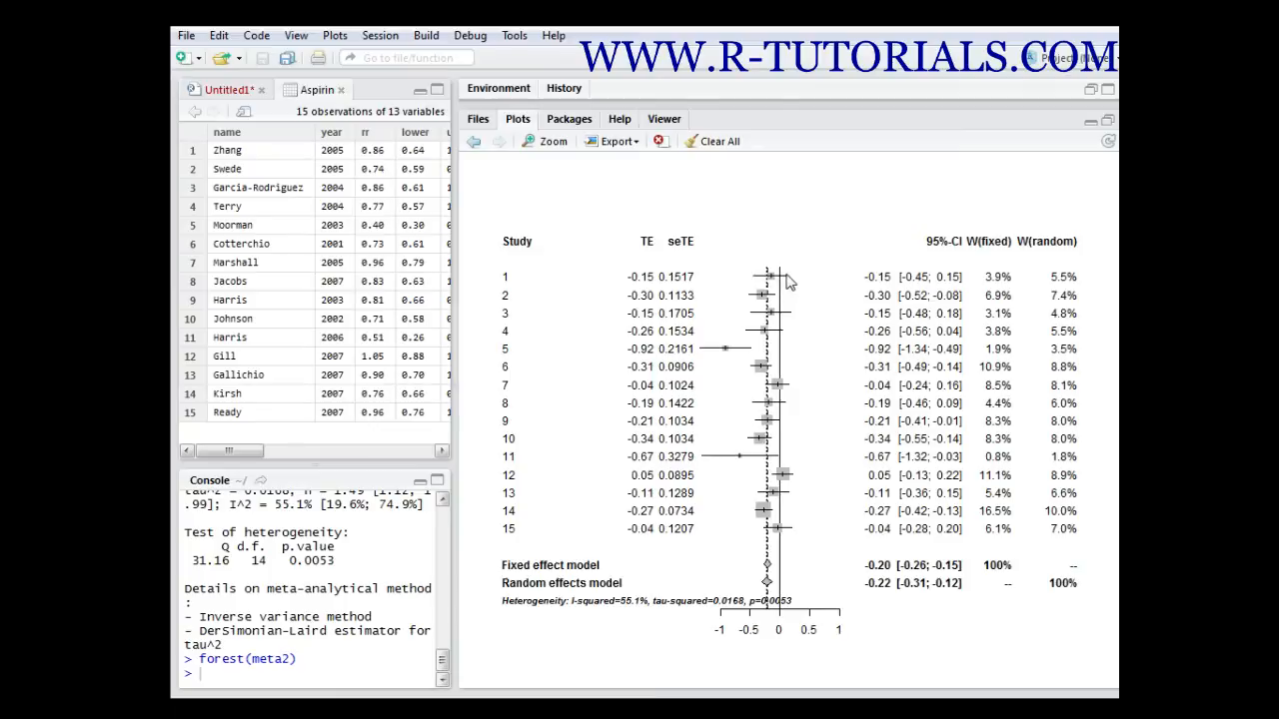
{"action": "mouse_move", "coordinate": [754, 286]}
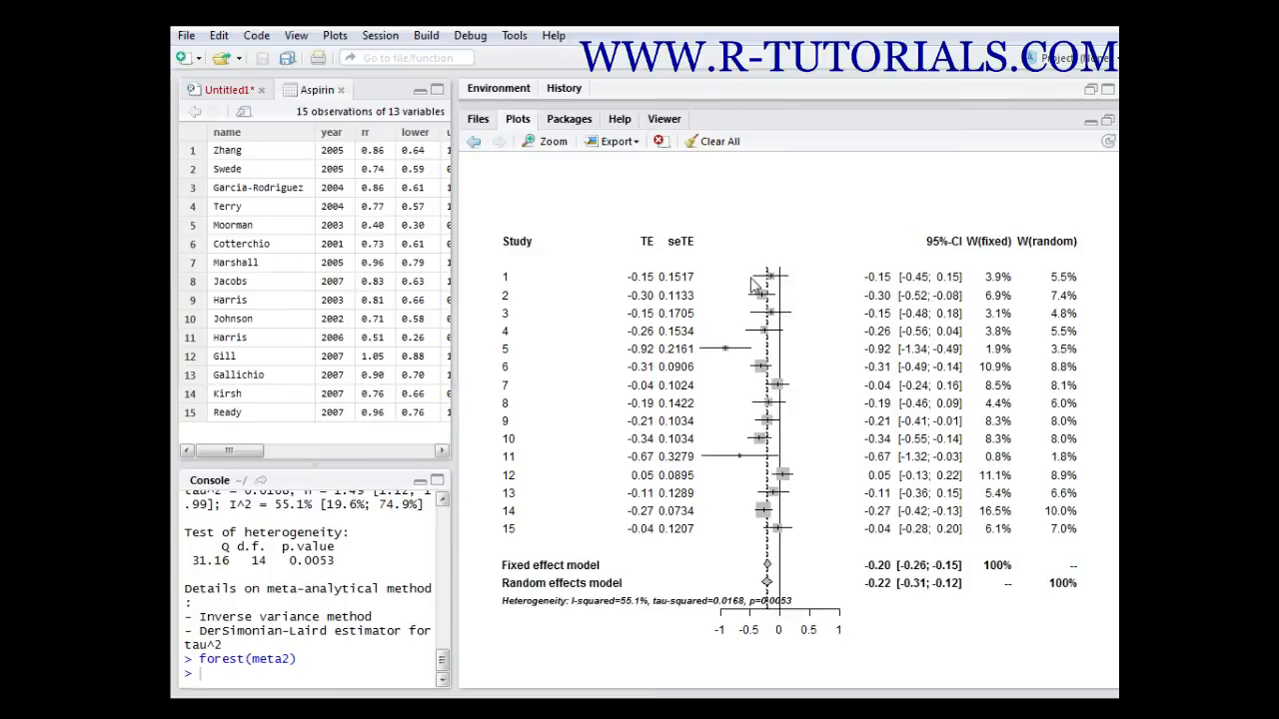
{"action": "mouse_move", "coordinate": [778, 285]}
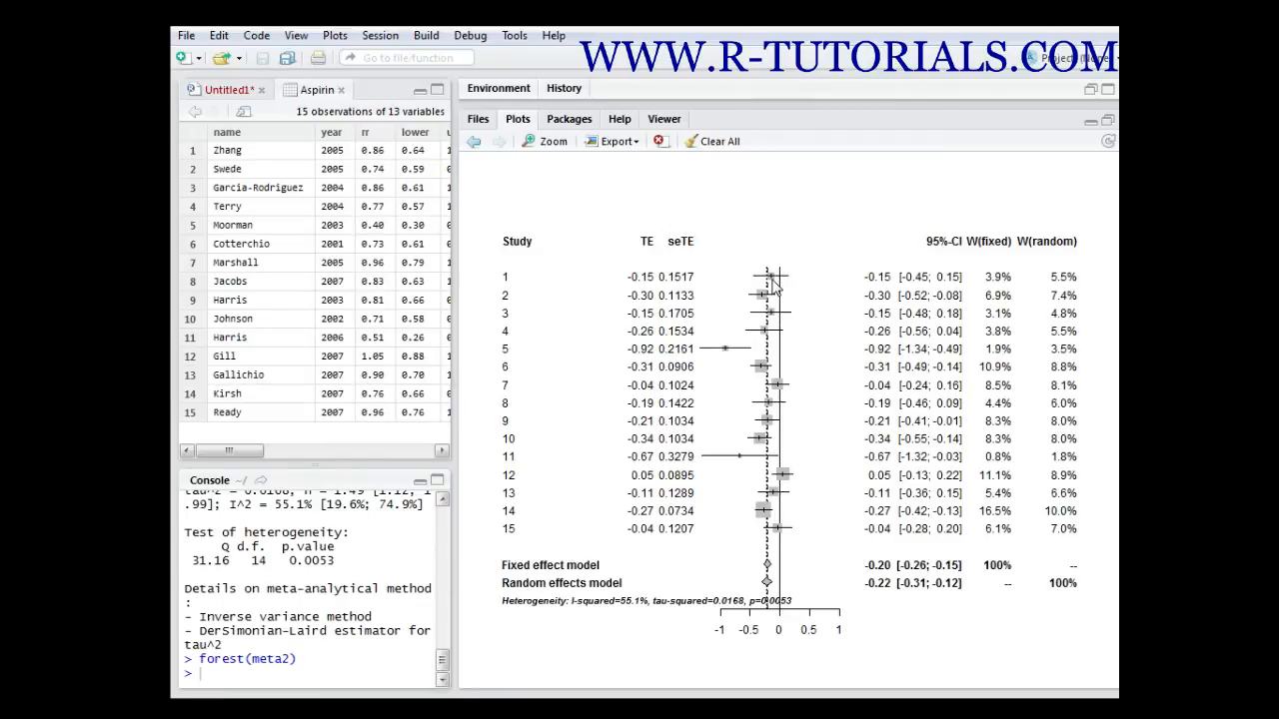
{"action": "mouse_move", "coordinate": [771, 355]}
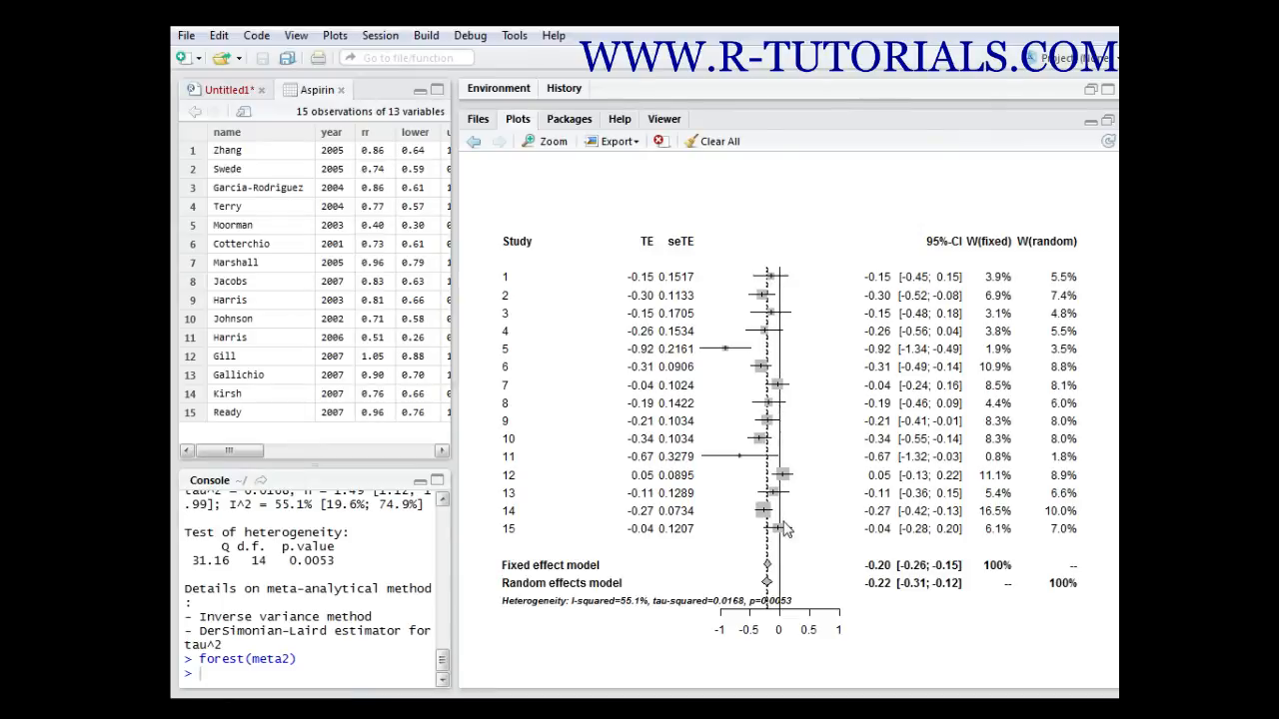
{"action": "mouse_move", "coordinate": [764, 290]}
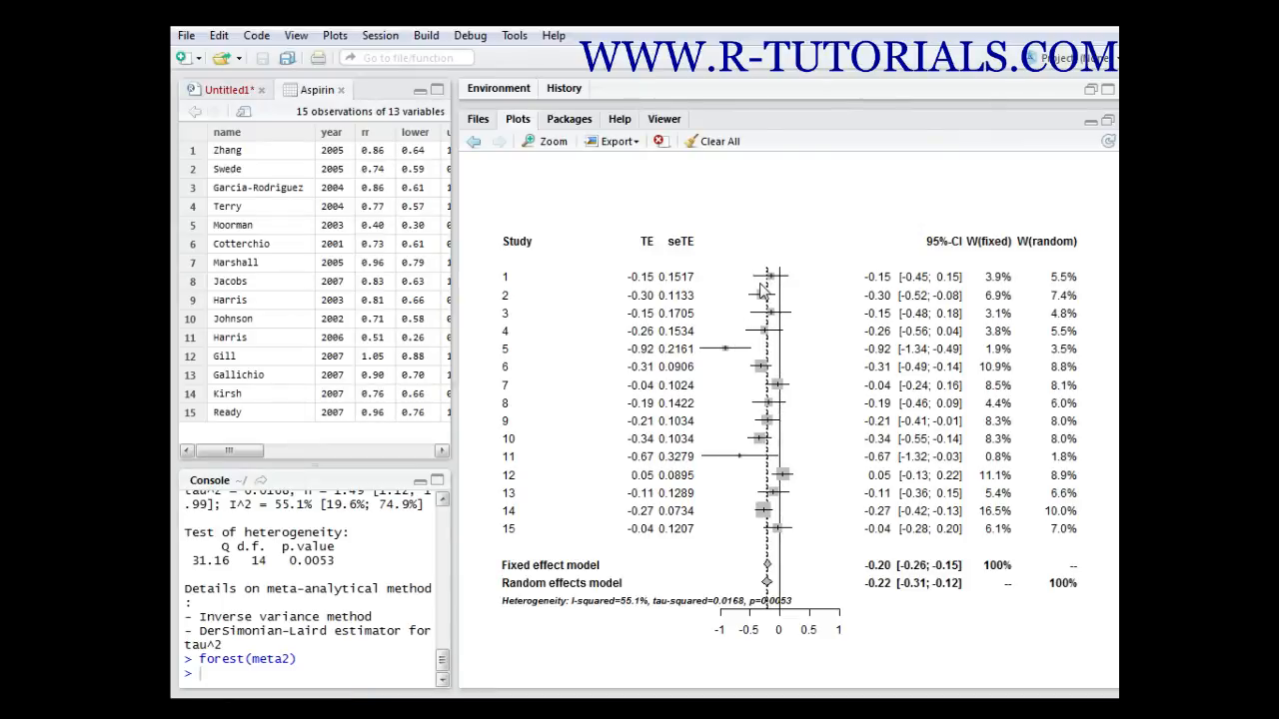
{"action": "mouse_move", "coordinate": [774, 353]}
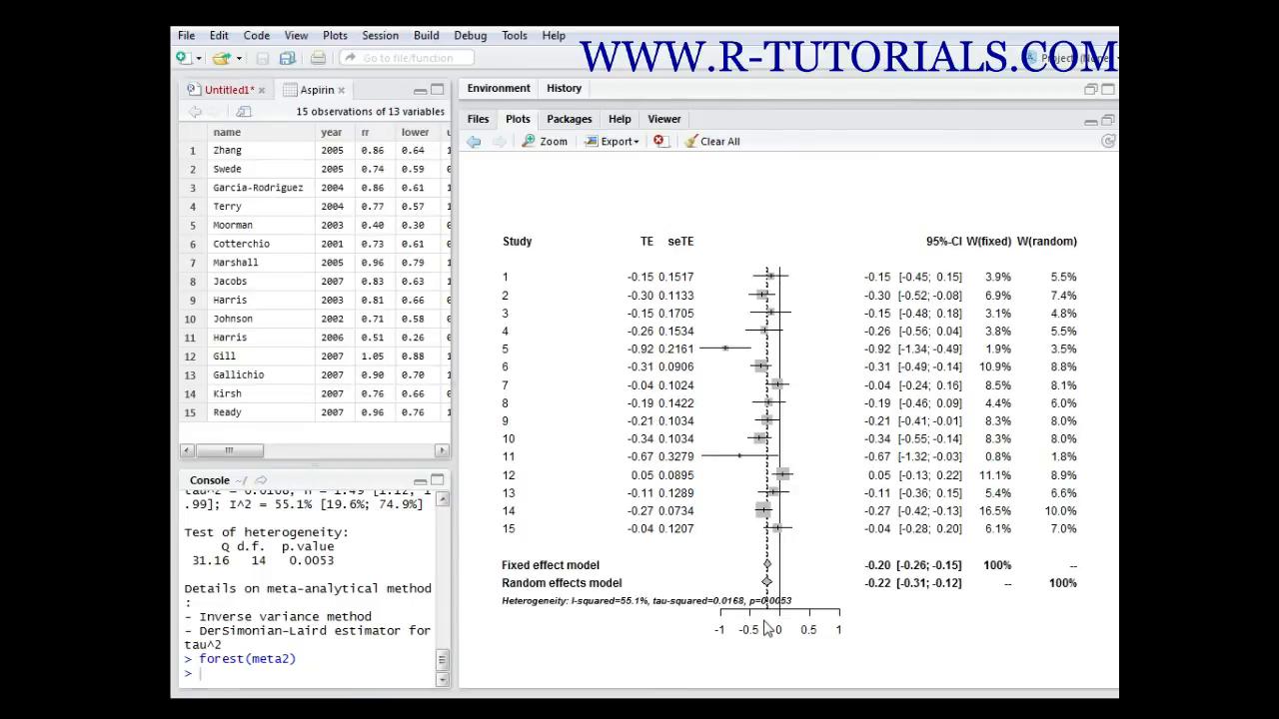
{"action": "mouse_move", "coordinate": [921, 302]}
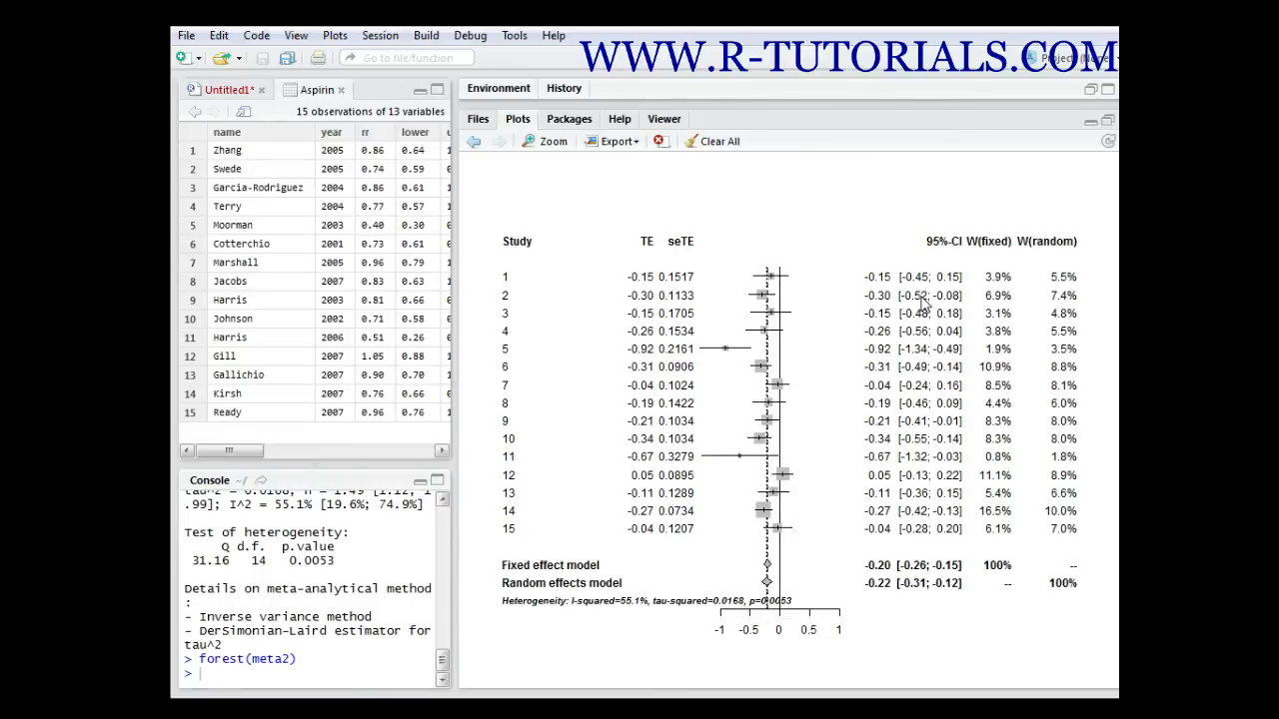
{"action": "mouse_move", "coordinate": [571, 296]}
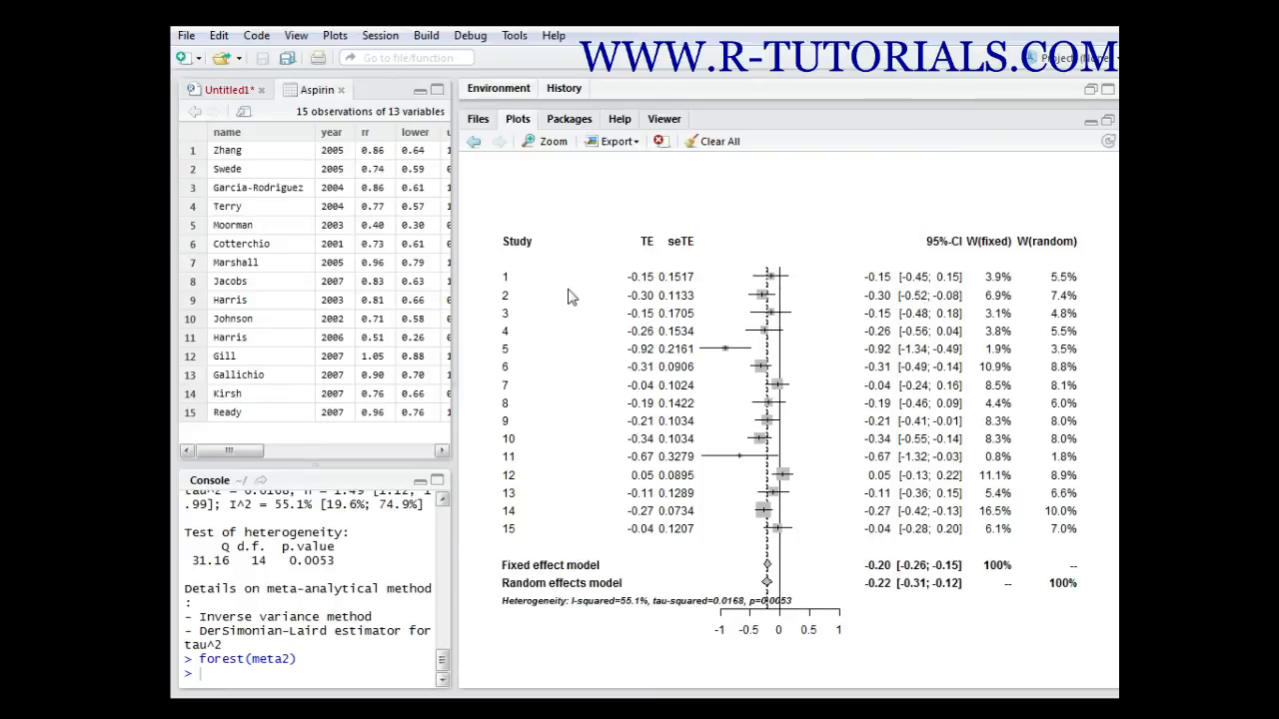
{"action": "mouse_move", "coordinate": [538, 295]}
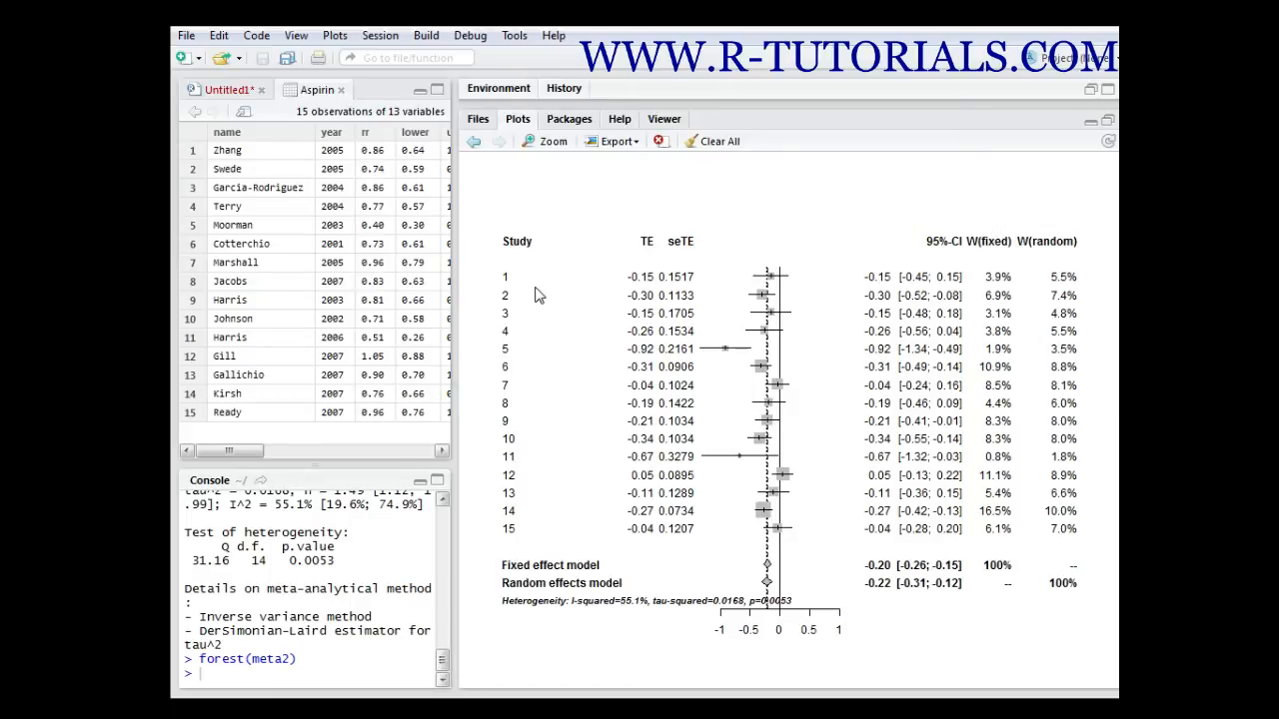
{"action": "mouse_move", "coordinate": [912, 234]}
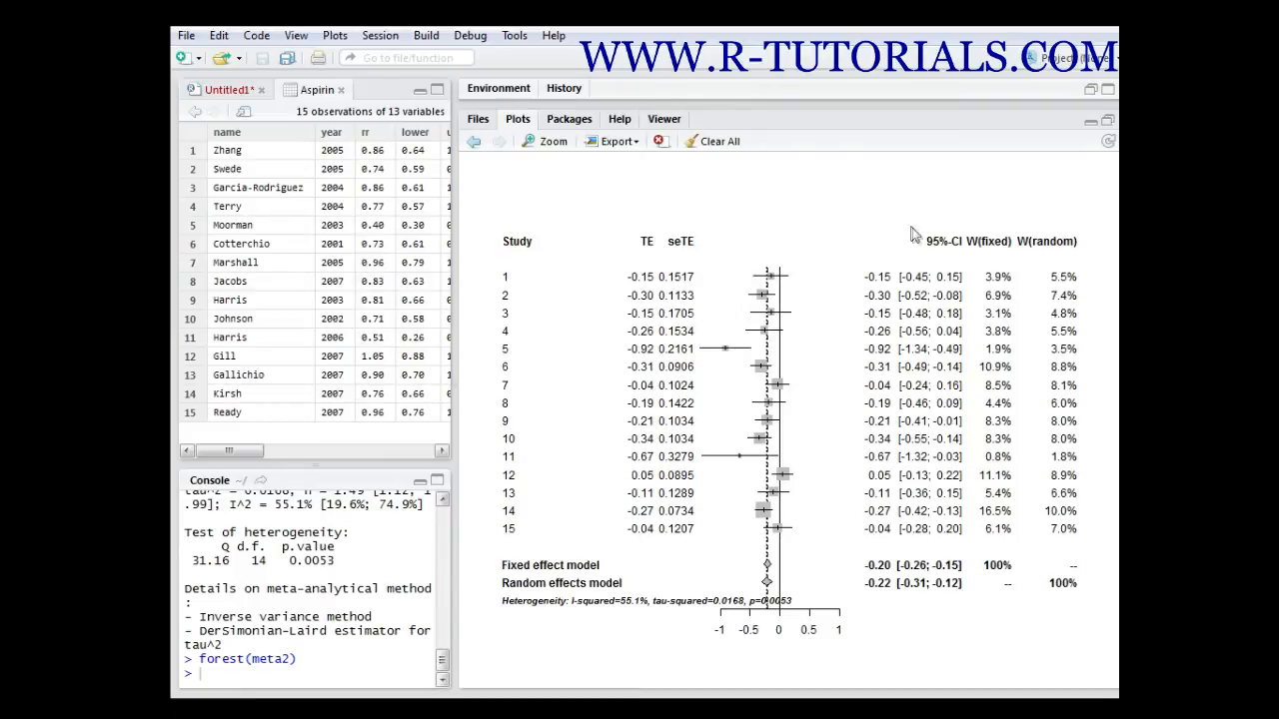
{"action": "mouse_move", "coordinate": [999, 283]}
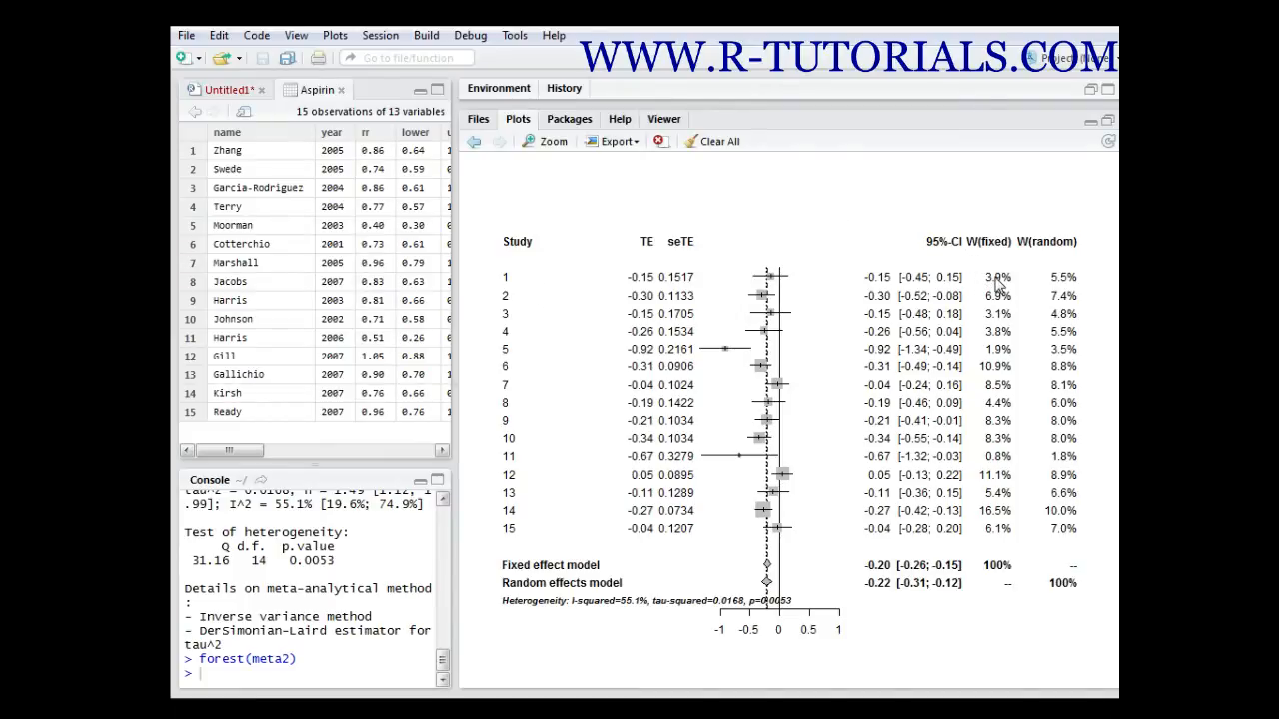
{"action": "mouse_move", "coordinate": [984, 262]}
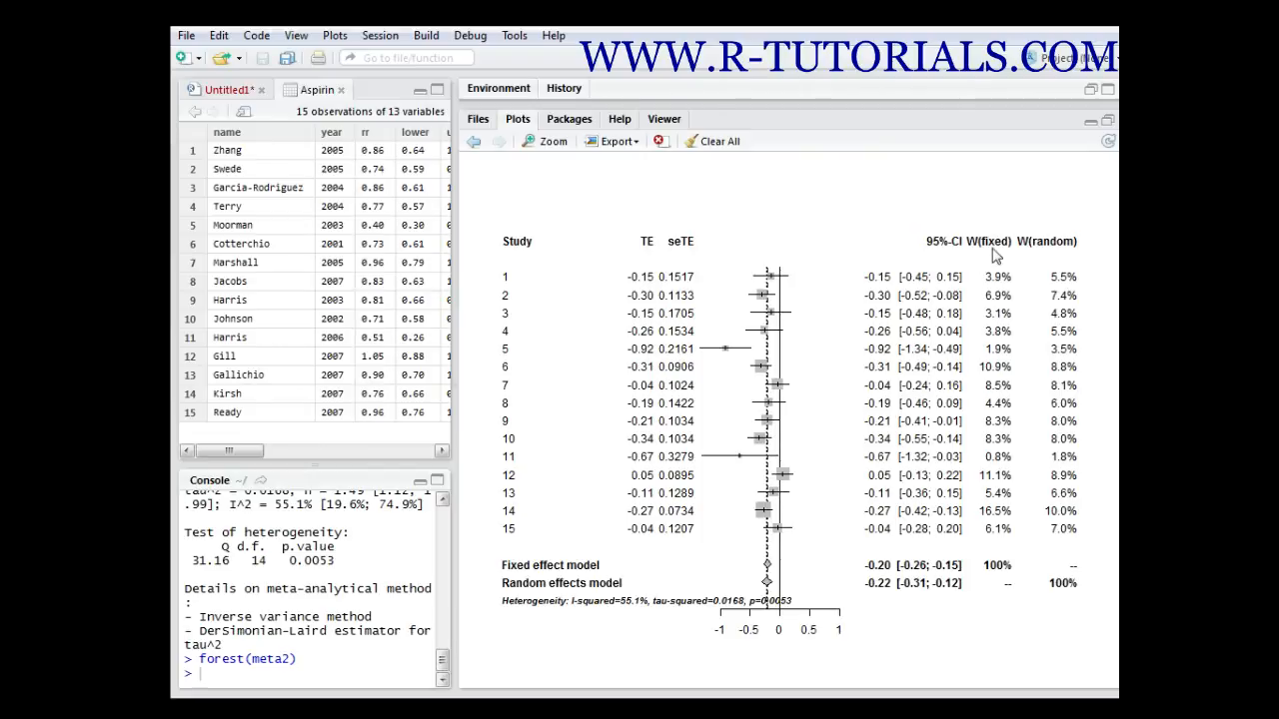
{"action": "mouse_move", "coordinate": [1044, 254]}
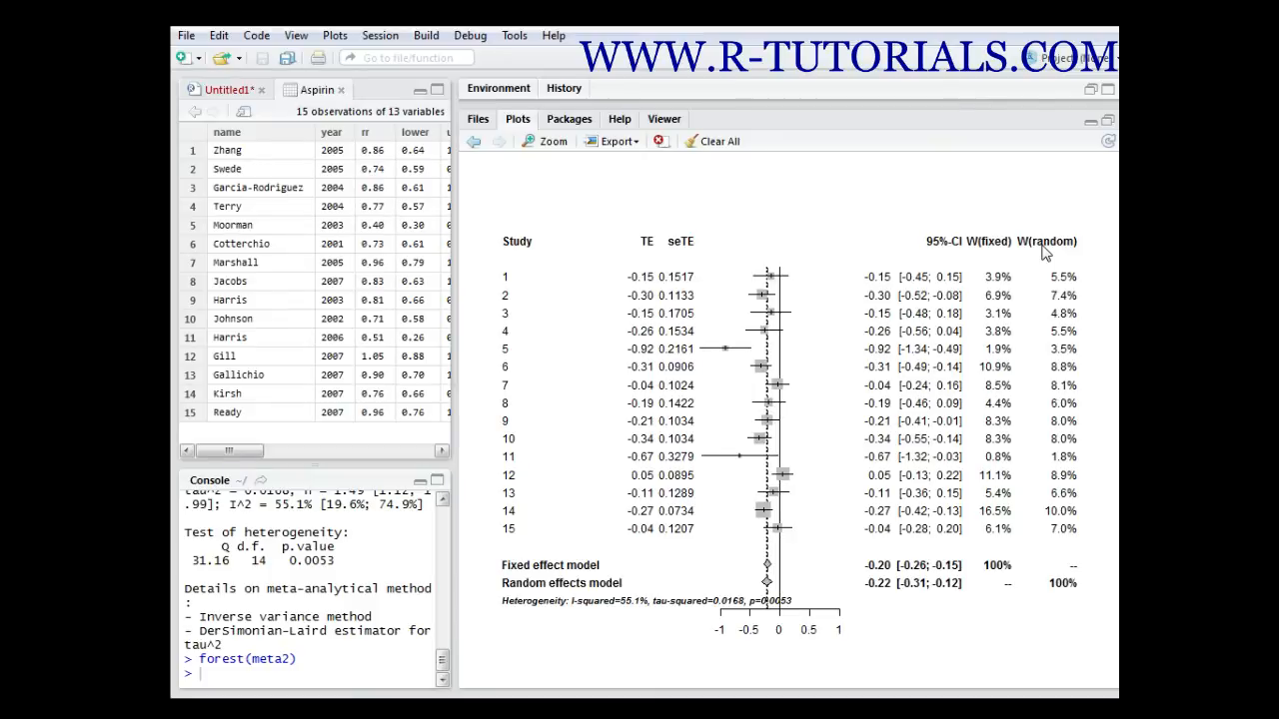
{"action": "mouse_move", "coordinate": [879, 196]}
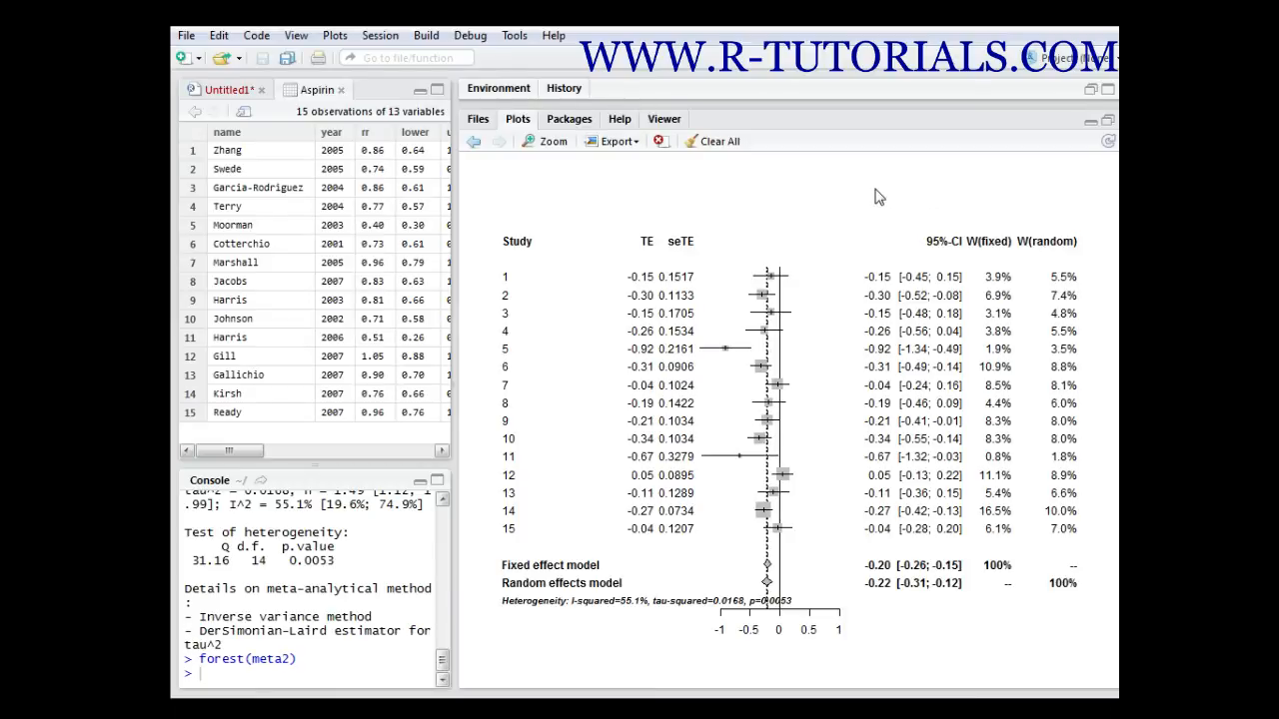
{"action": "mouse_move", "coordinate": [639, 576]}
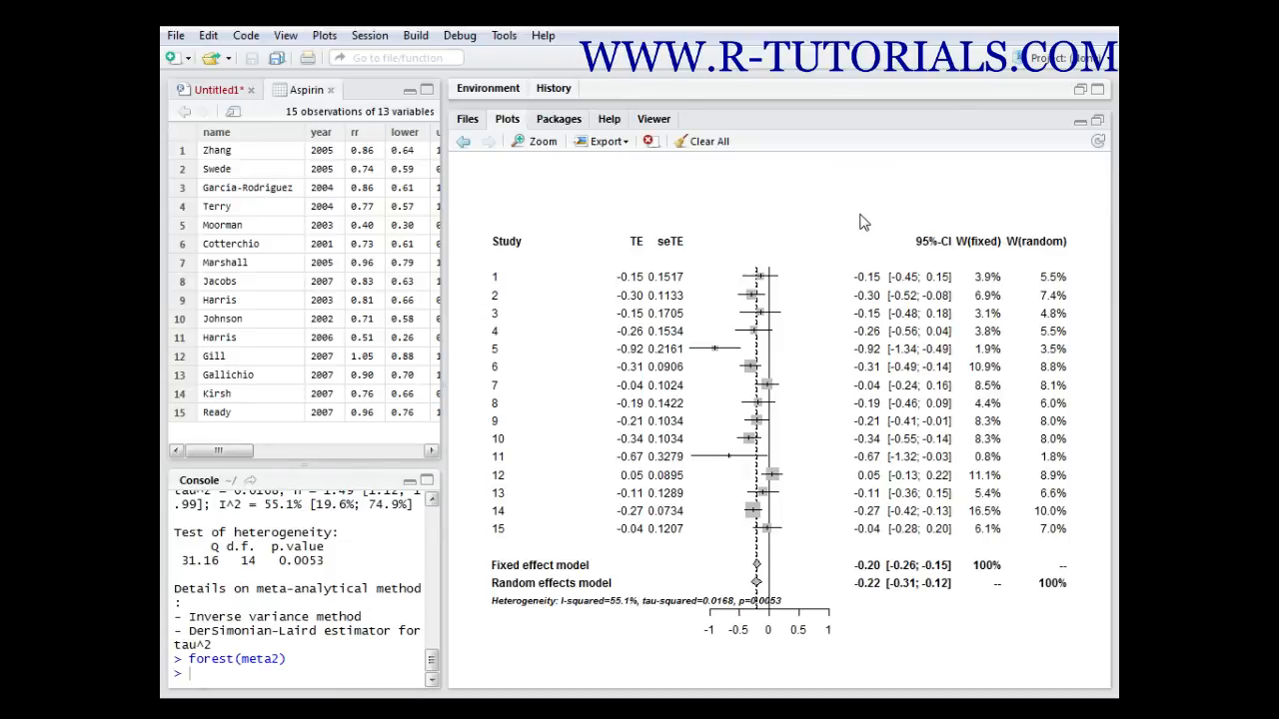
{"action": "mouse_move", "coordinate": [539, 623]}
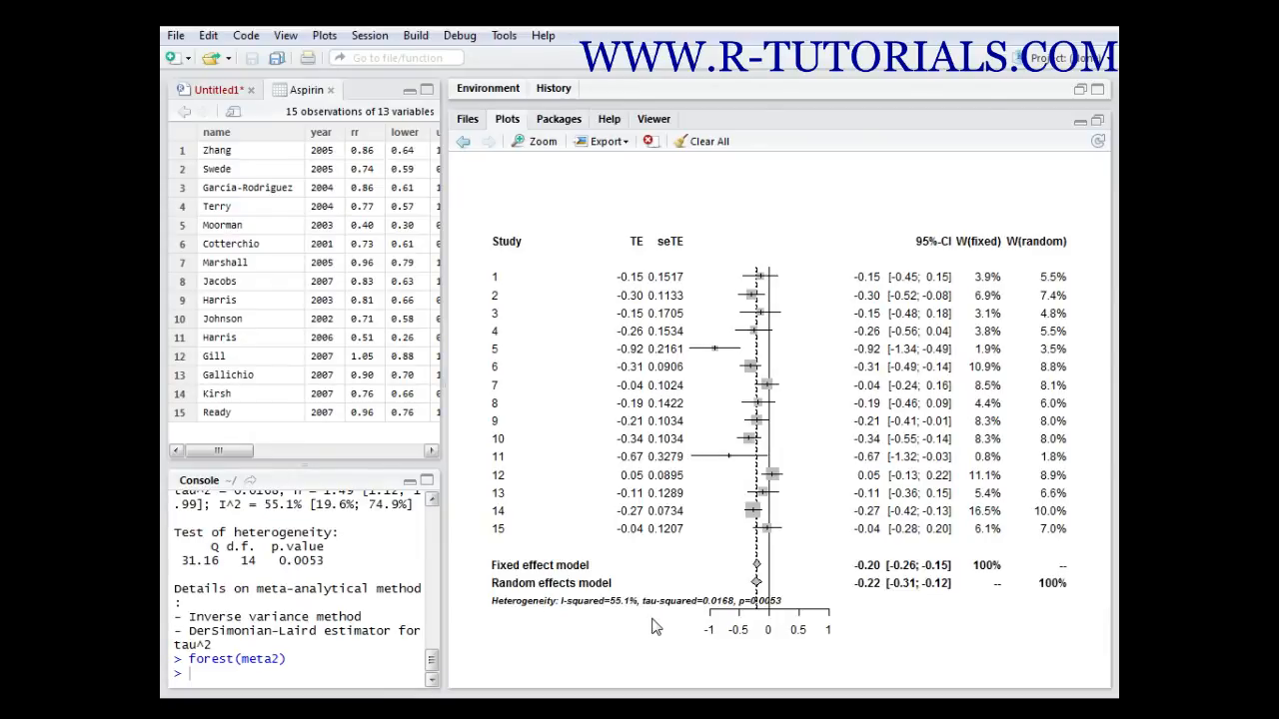
{"action": "mouse_move", "coordinate": [744, 627]}
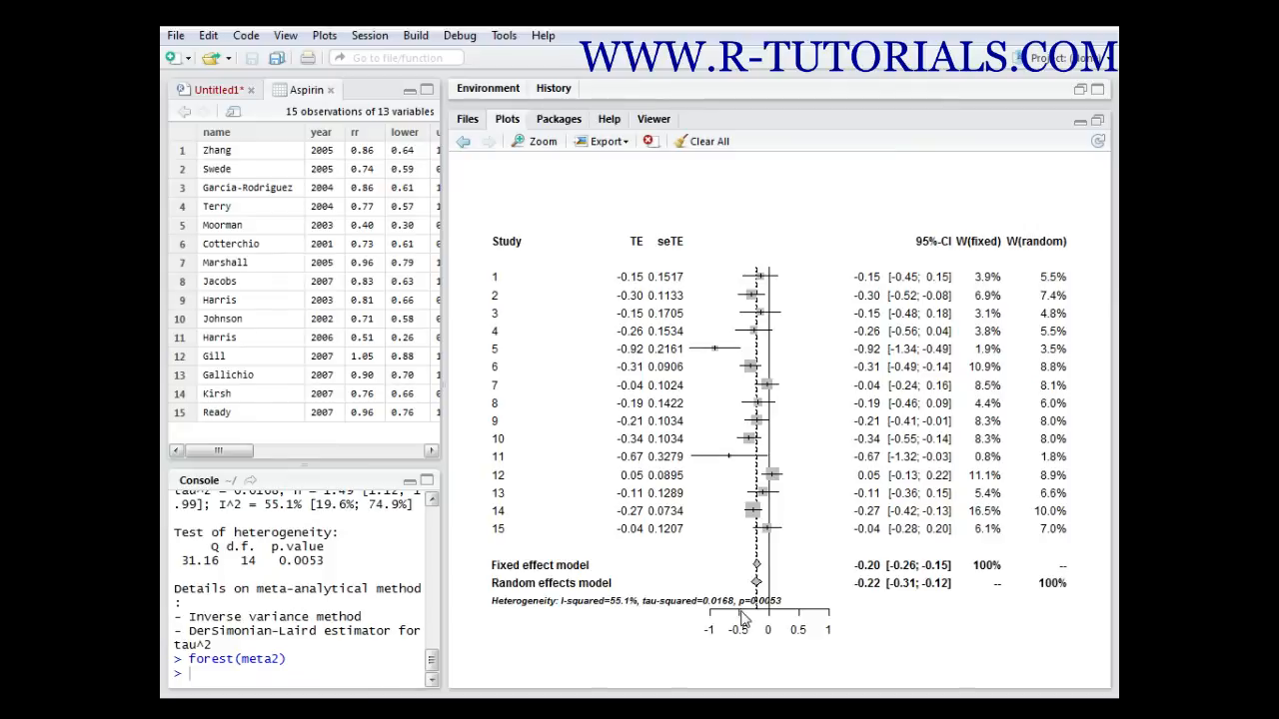